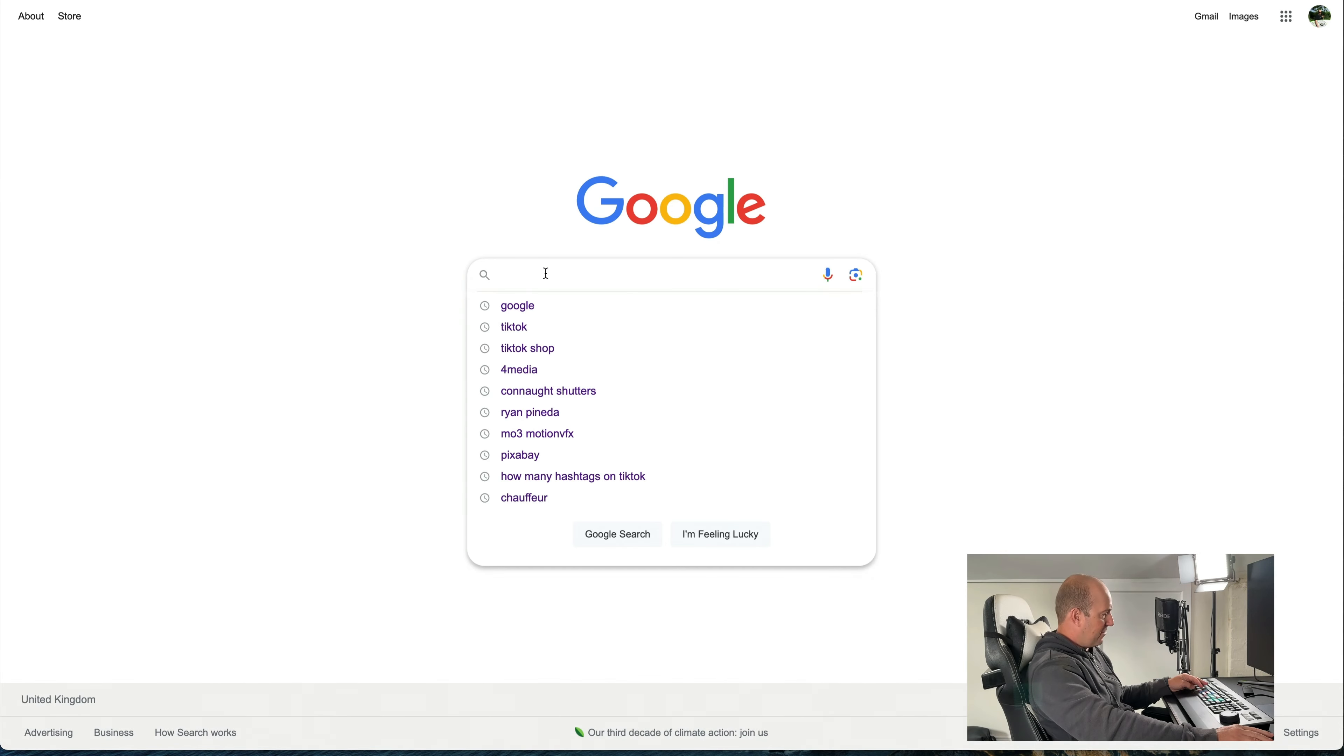
Step: Search Google for "TikTokShop" to bring up the TikTok Shop results
{"action": "type", "text": "TikTokShop"}
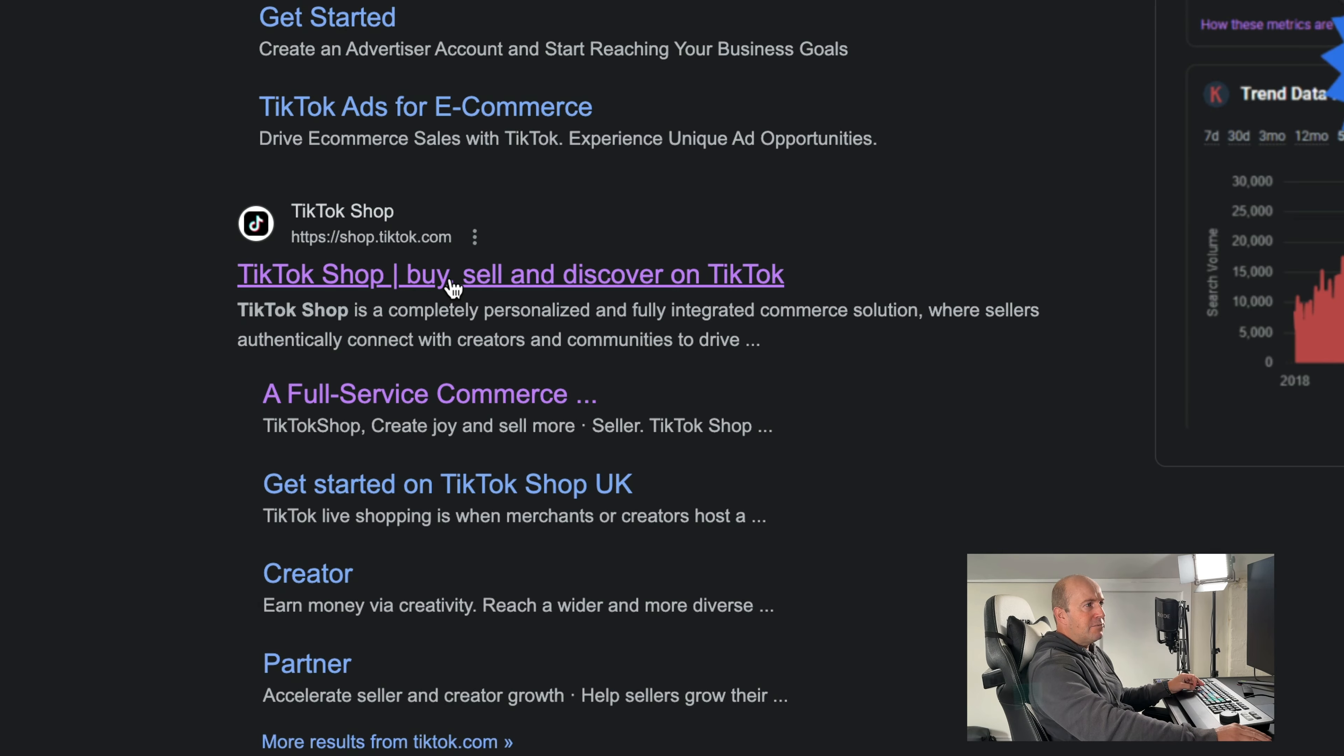
Step: Go from the TikTok Shop site to the seller portal chooser with the UK seller entry
{"action": "left_click", "coordinate": [511, 275]}
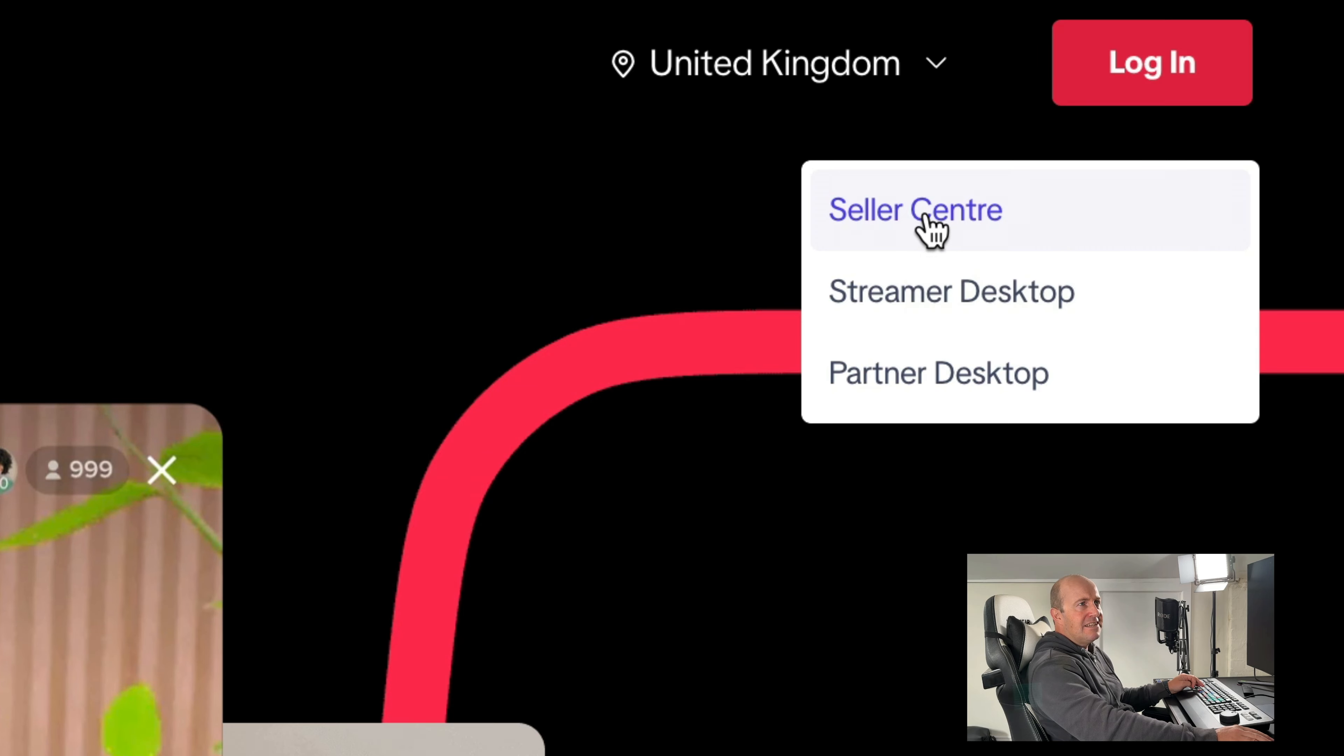
{"action": "left_click", "coordinate": [915, 209]}
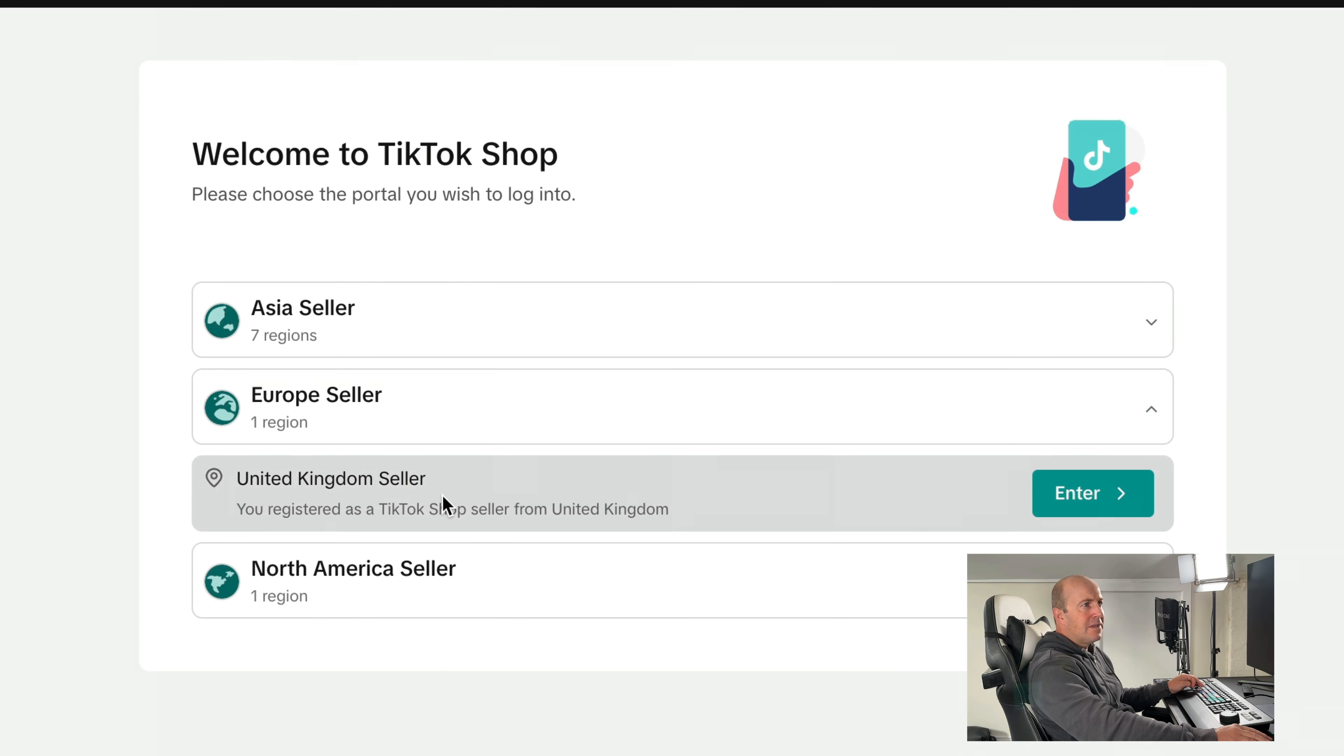
{"action": "mouse_move", "coordinate": [1077, 509]}
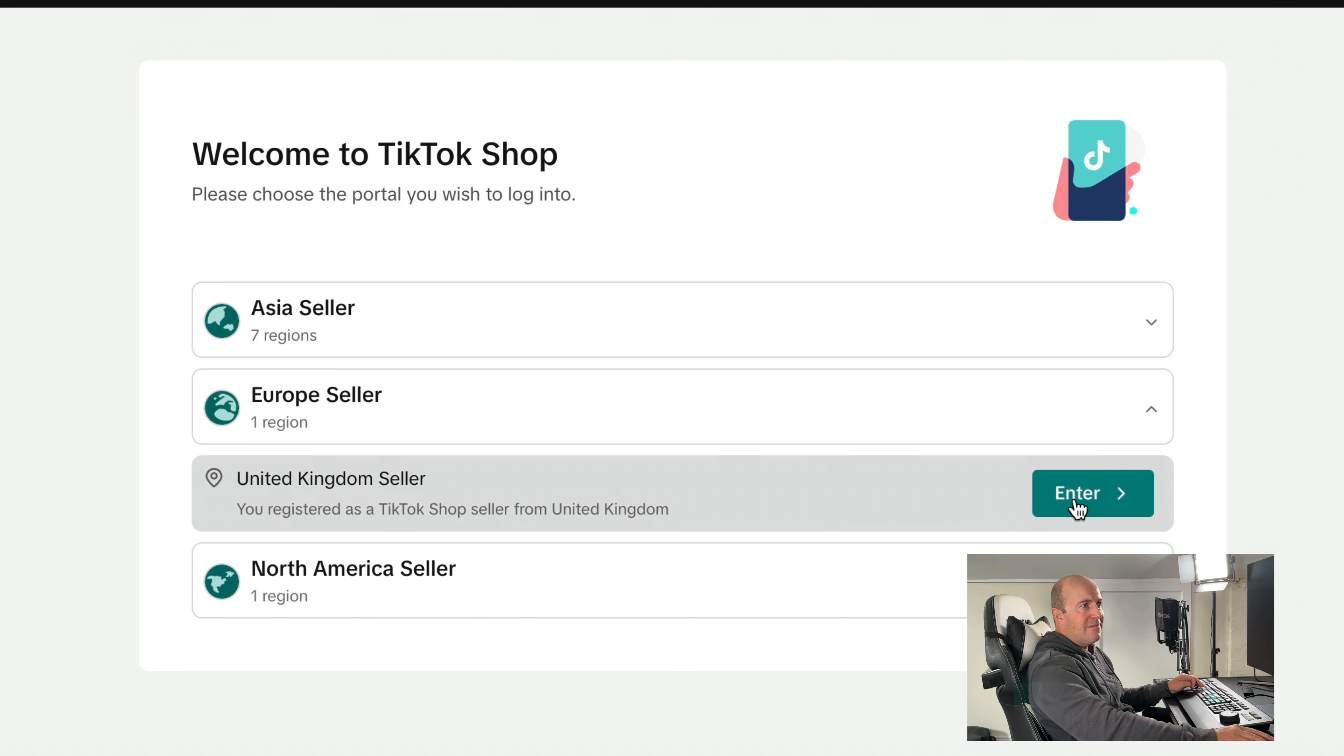
Step: Enter the United Kingdom seller portal and authorize sign-in with the existing TikTok account
{"action": "left_click", "coordinate": [1092, 493]}
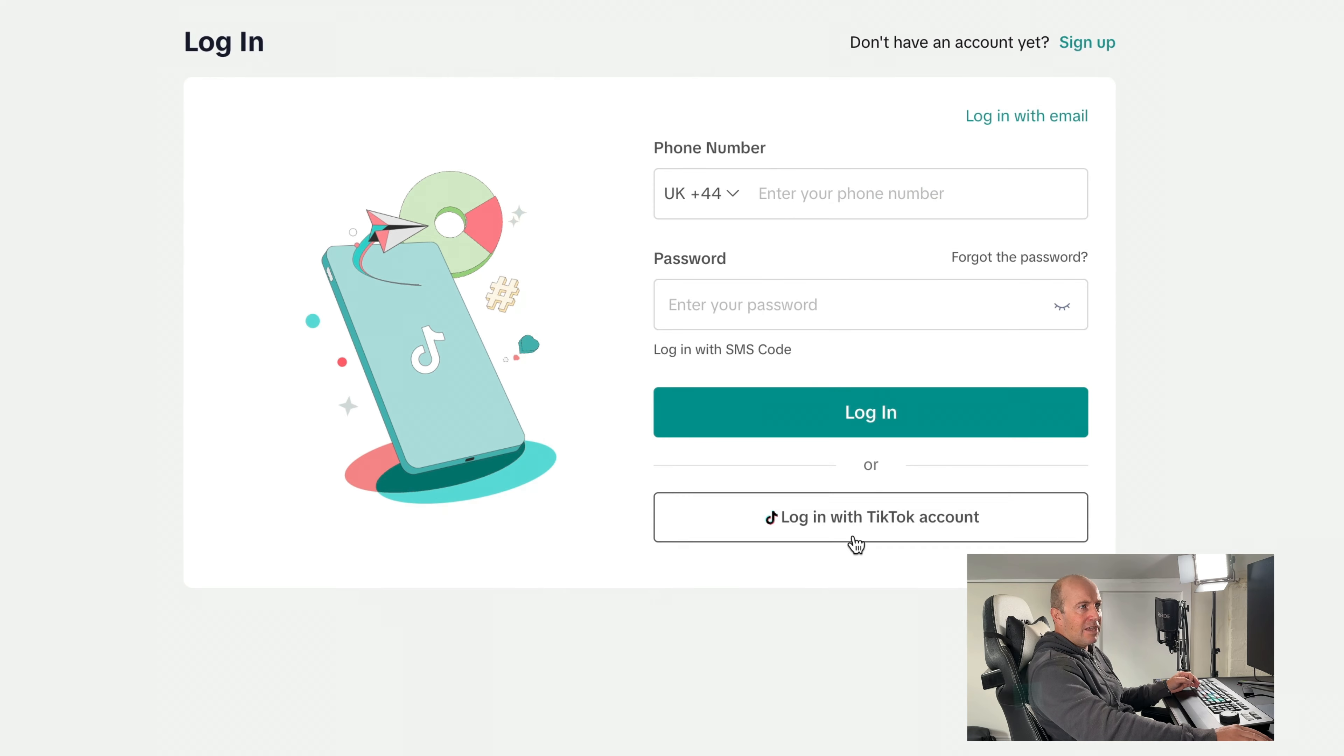
{"action": "left_click", "coordinate": [871, 517]}
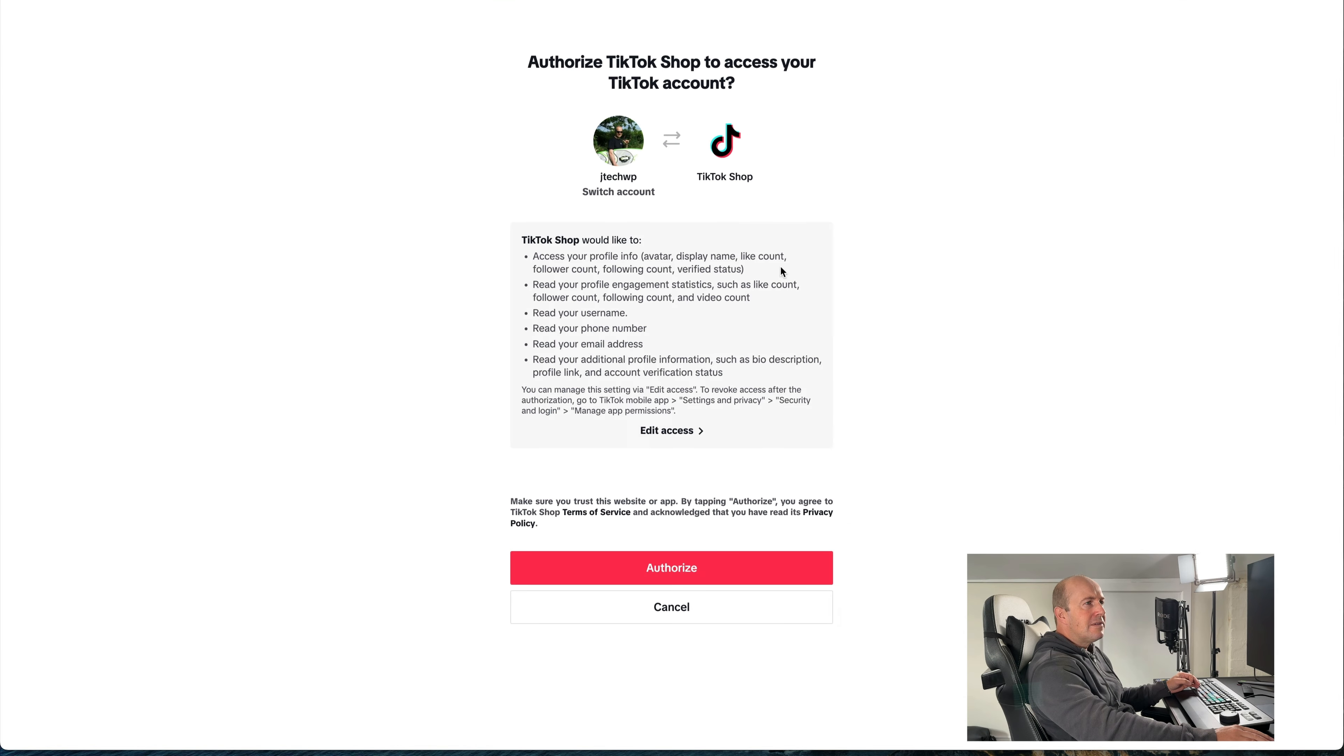
{"action": "mouse_move", "coordinate": [629, 204]}
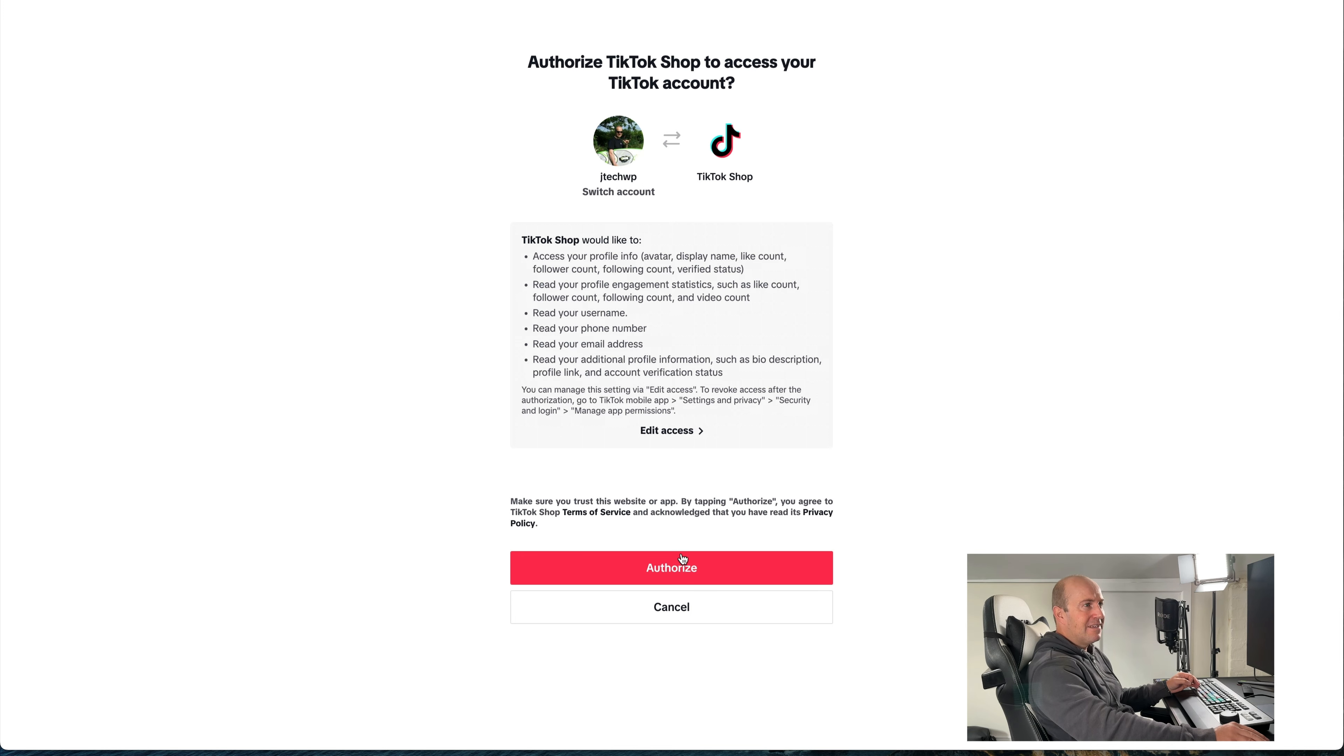
{"action": "left_click", "coordinate": [671, 567]}
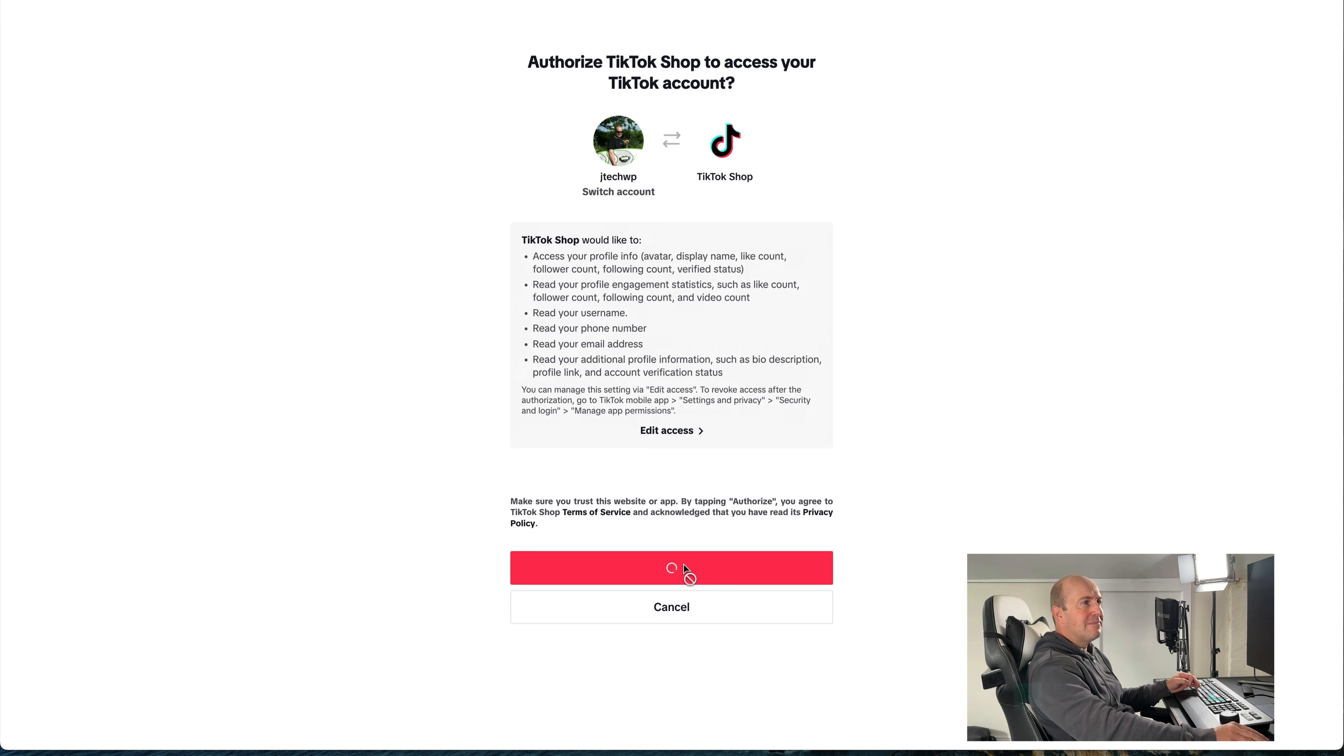
{"action": "left_click", "coordinate": [671, 568]}
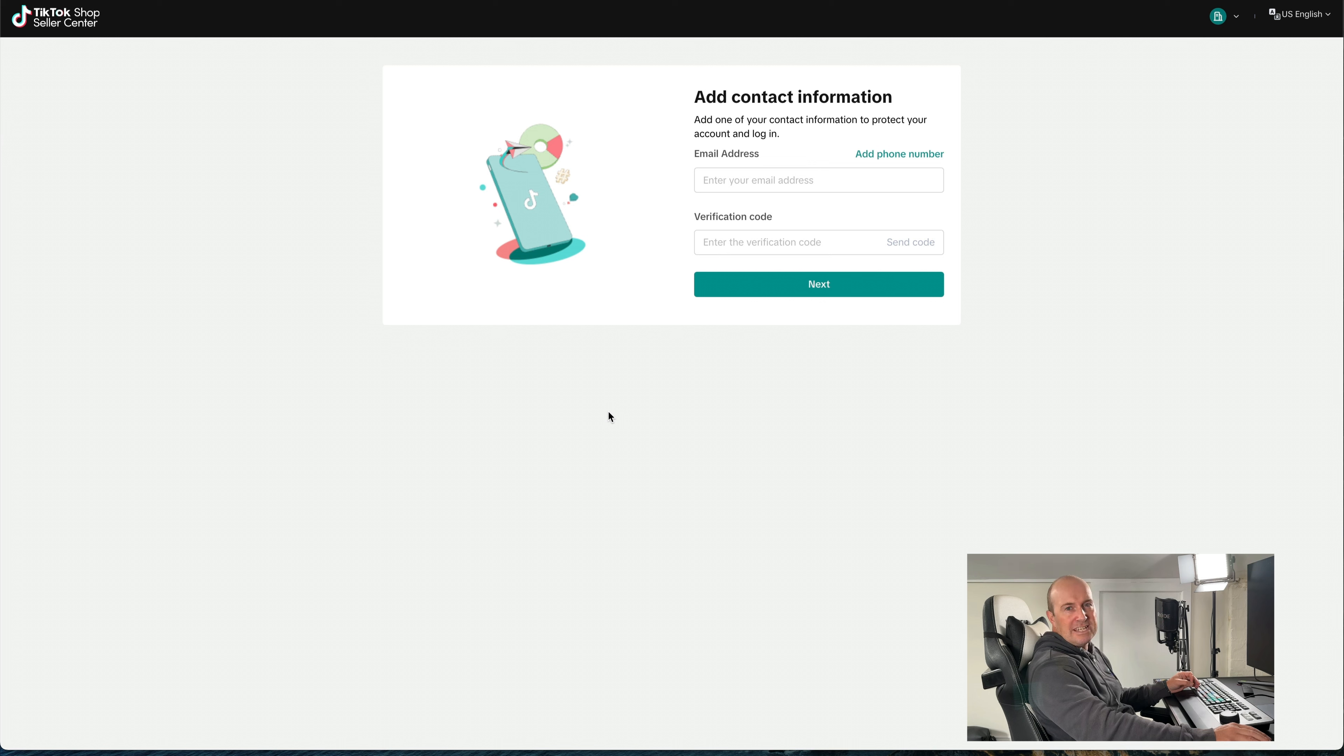
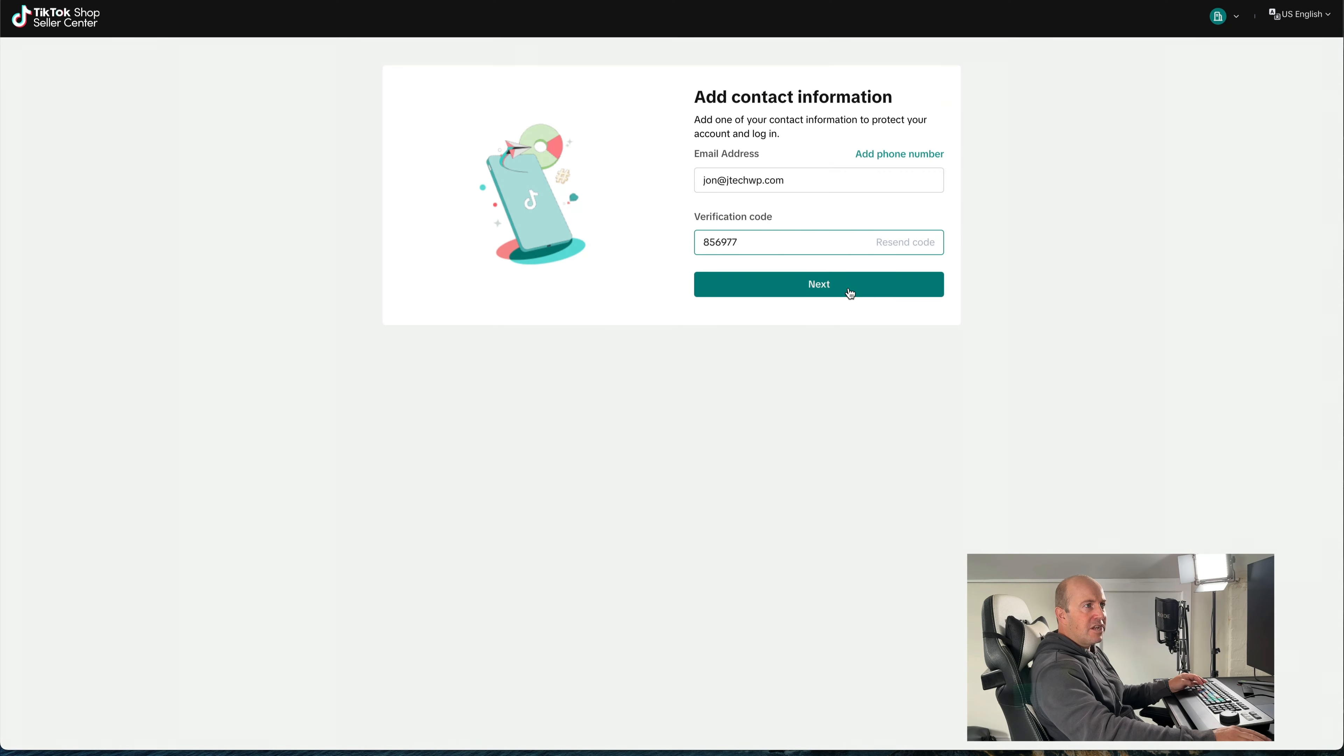
{"action": "left_click", "coordinate": [818, 284]}
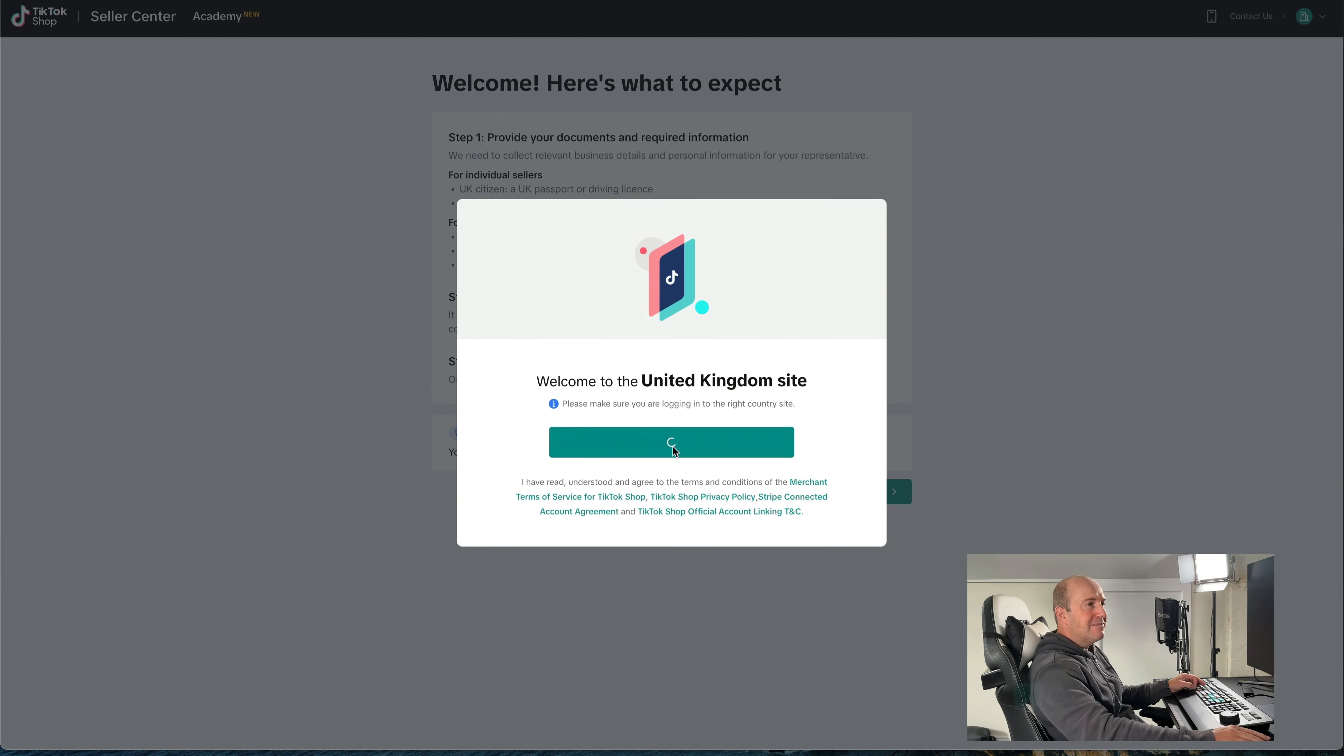
Step: Accept the United Kingdom site terms to reach the business-type question
{"action": "left_click", "coordinate": [671, 442]}
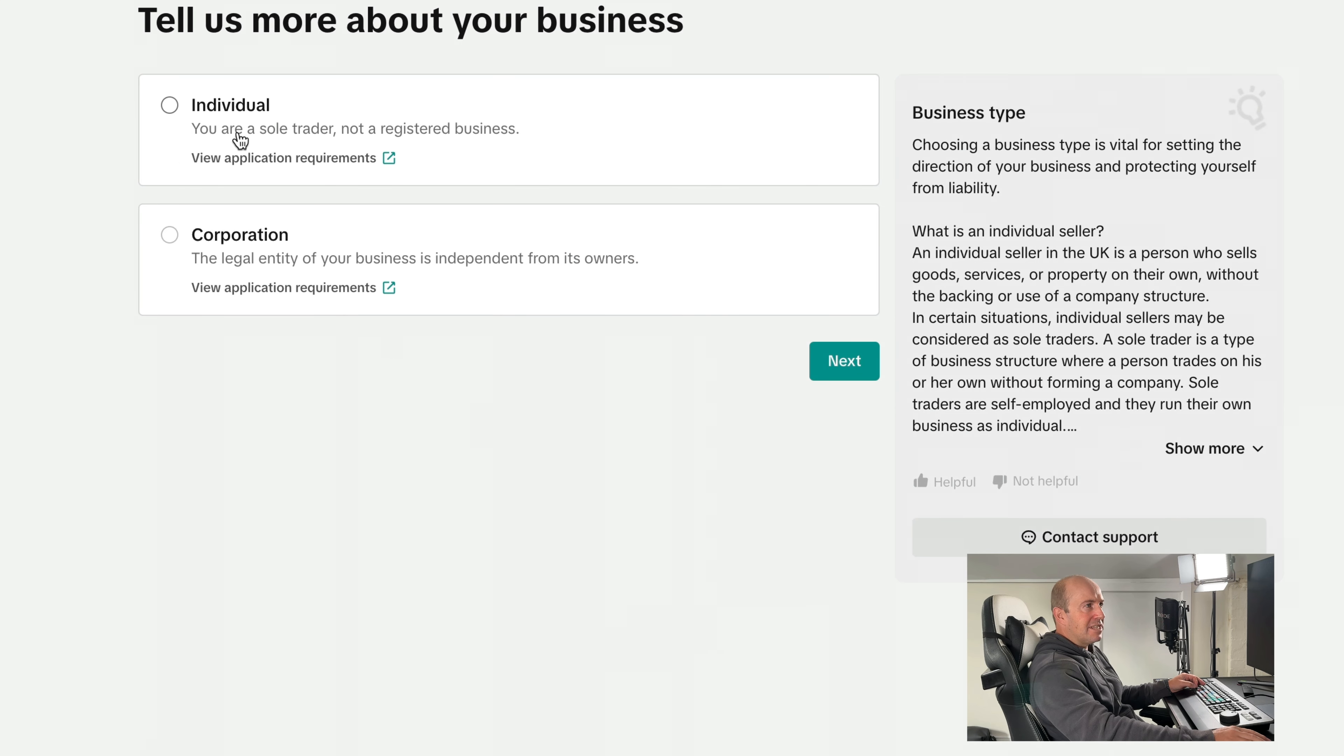
{"action": "mouse_move", "coordinate": [180, 129]}
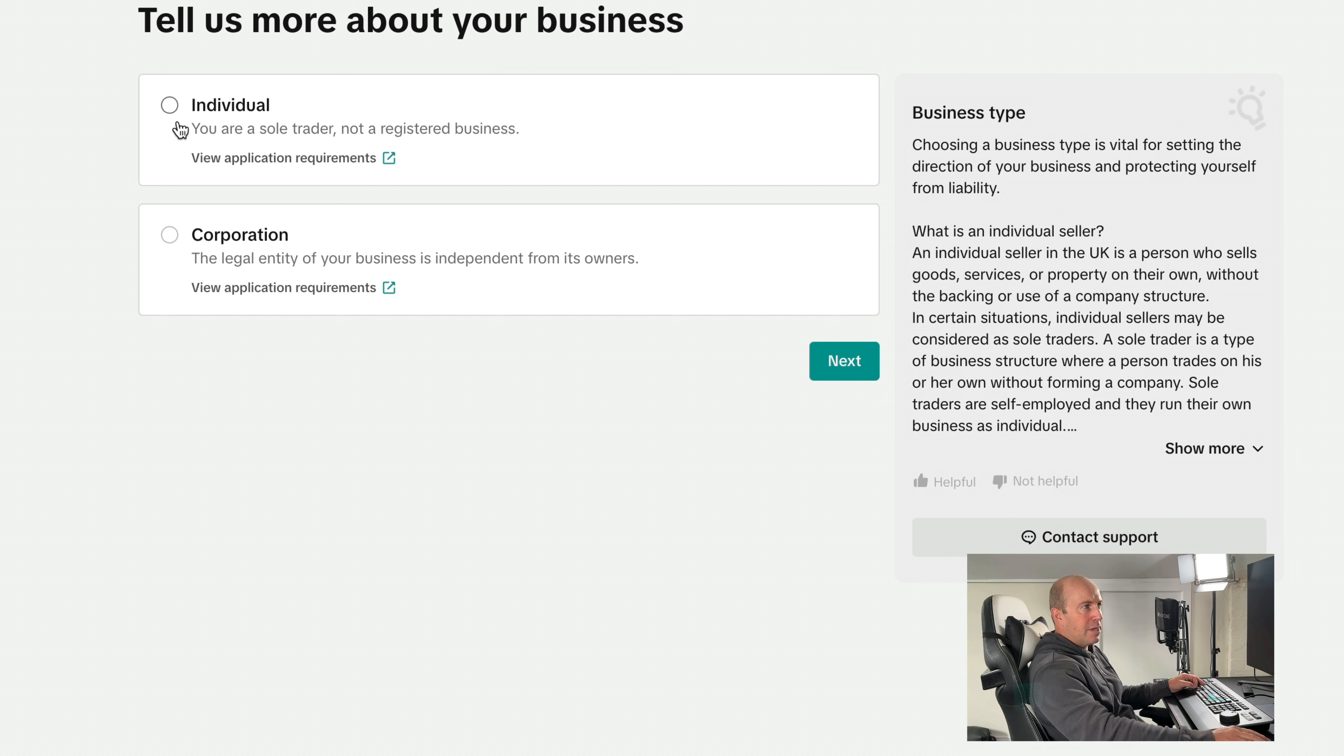
{"action": "mouse_move", "coordinate": [237, 219]}
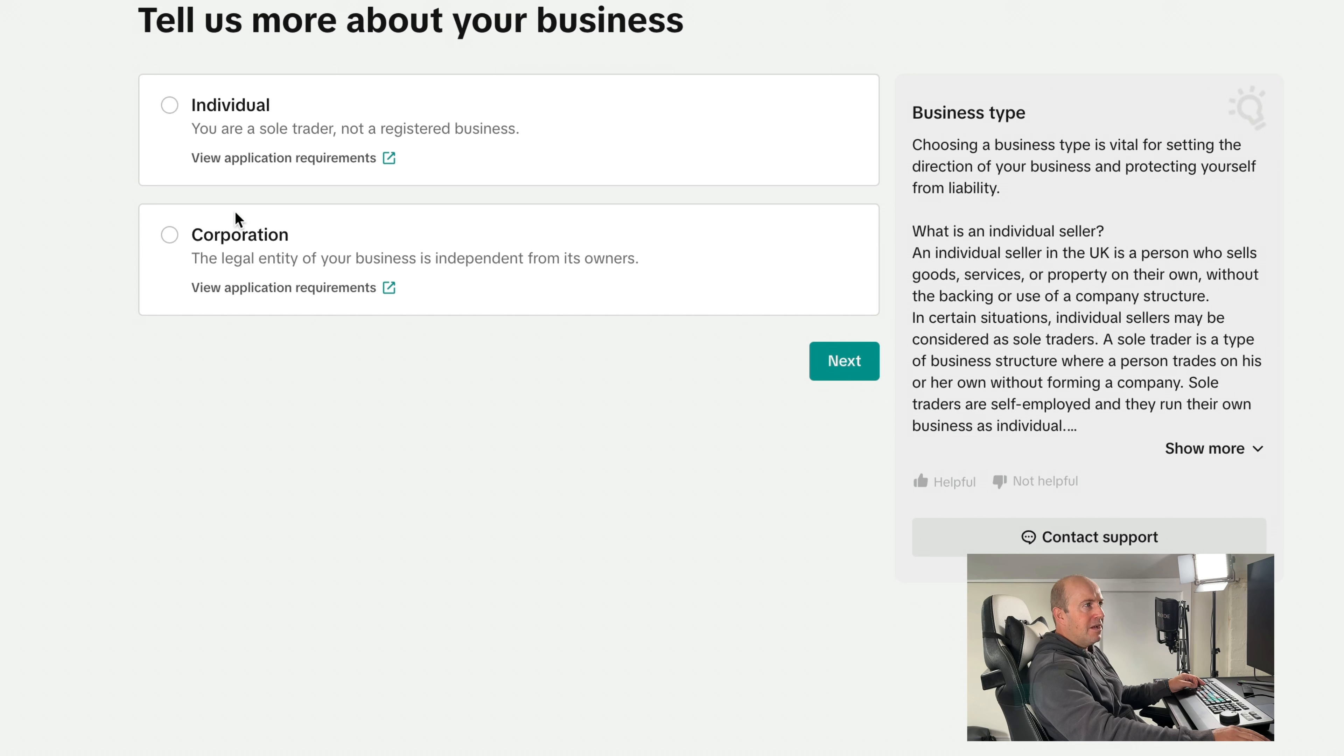
{"action": "mouse_move", "coordinate": [170, 240]}
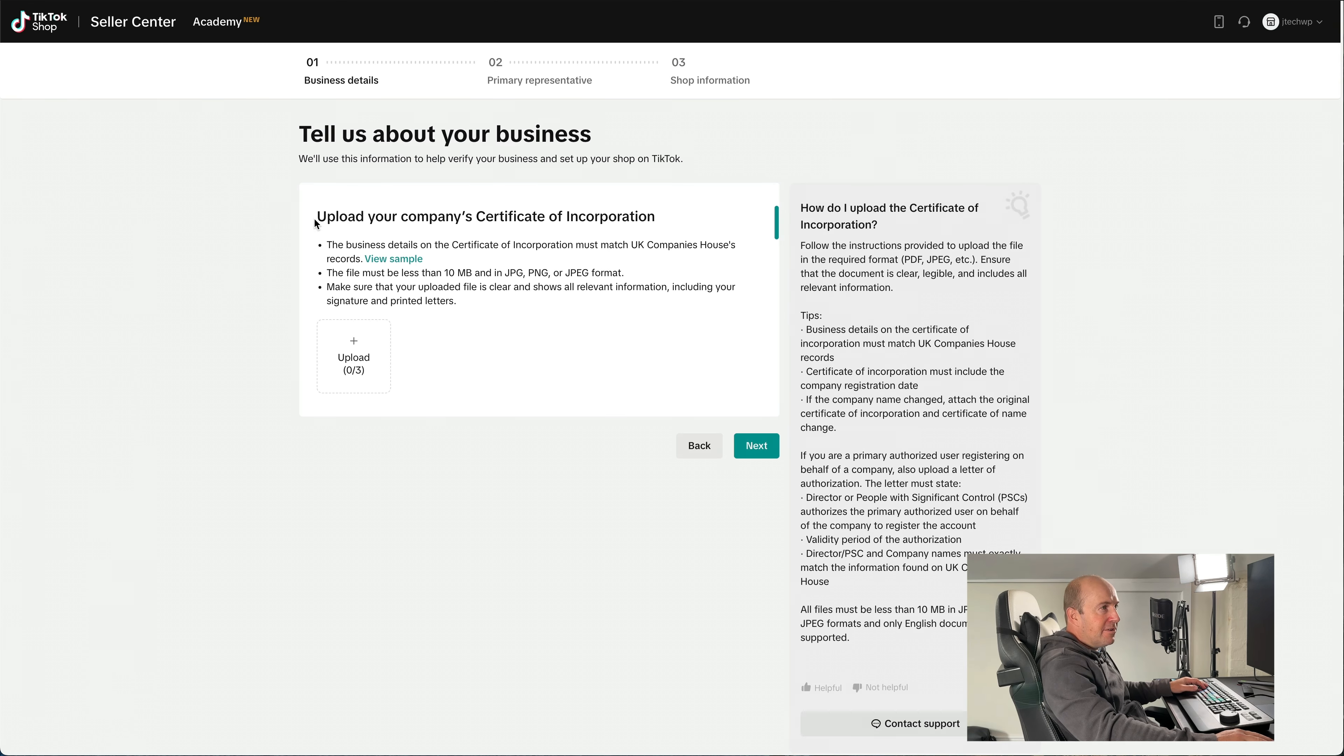
Step: Preview the sample Certificate of Incorporation and dismiss it
{"action": "left_click", "coordinate": [393, 258]}
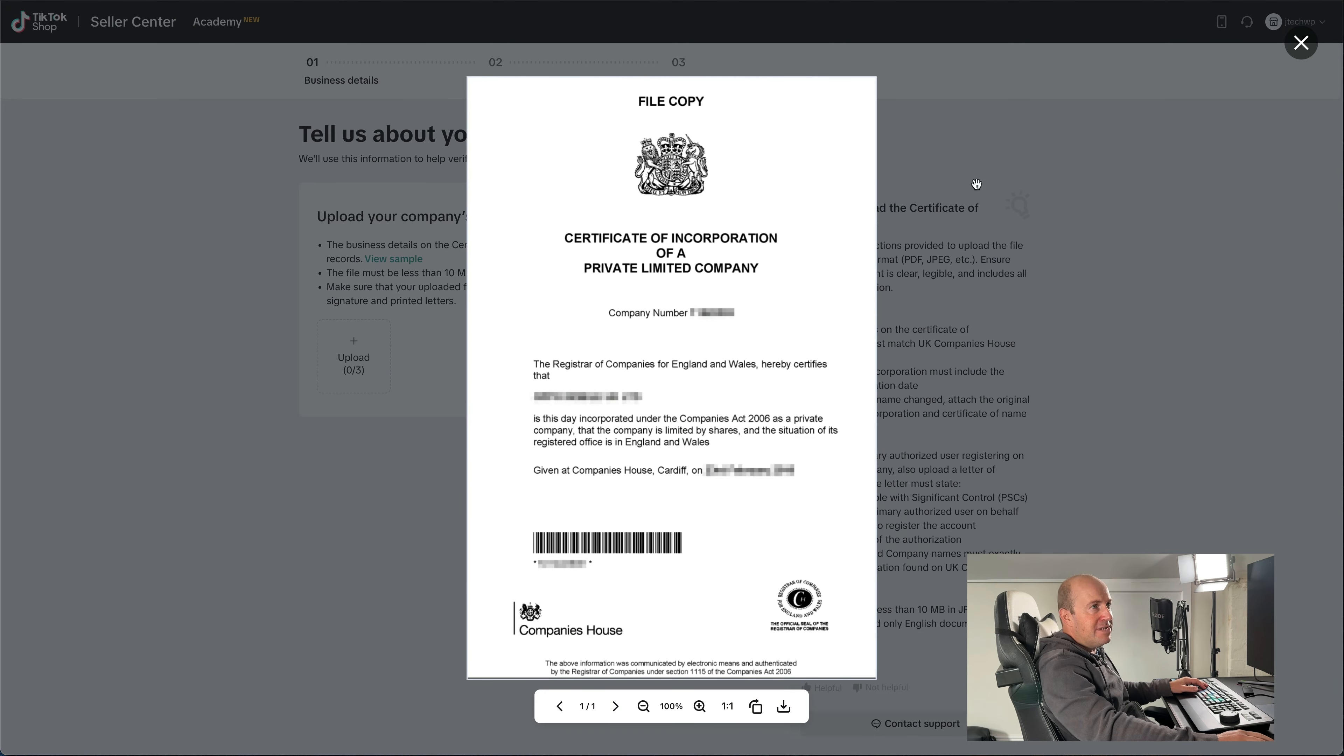
{"action": "left_click", "coordinate": [1301, 42]}
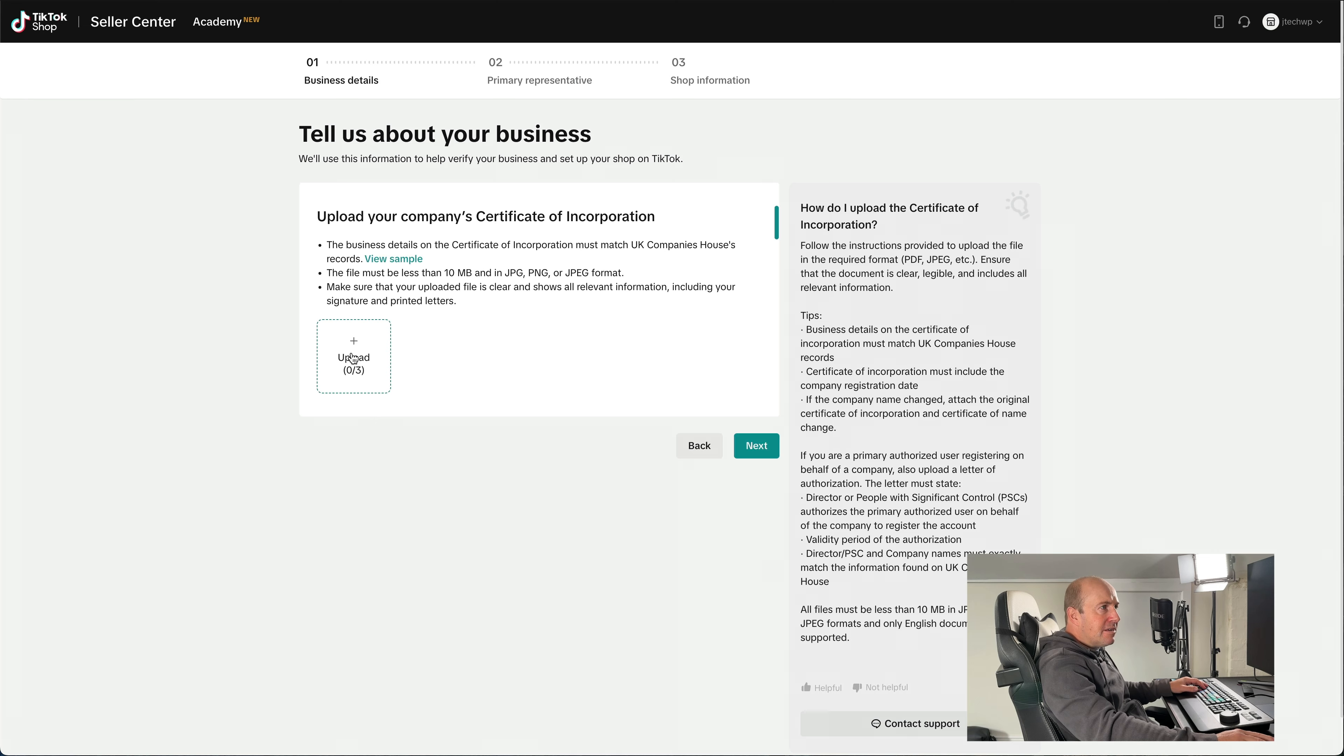
Step: Upload the company's certificate image and continue past the business details step
{"action": "left_click", "coordinate": [353, 355]}
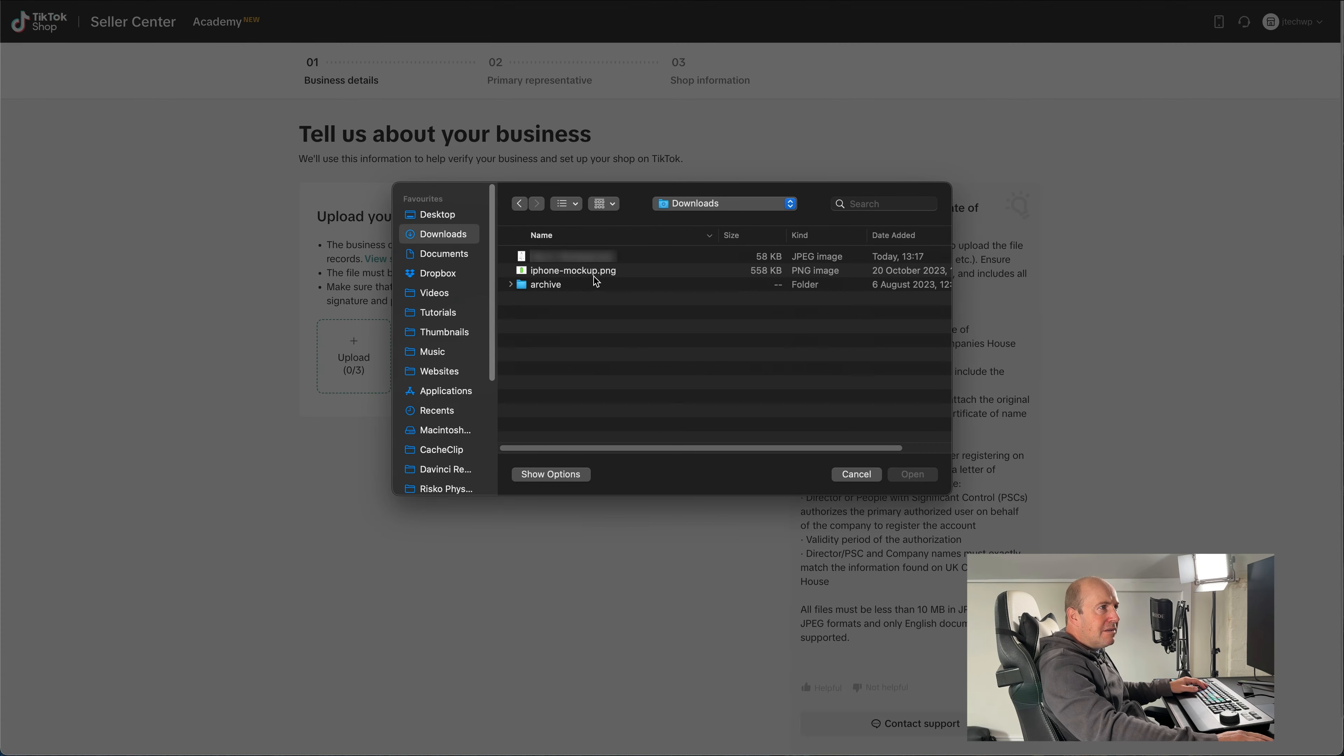
{"action": "left_click", "coordinate": [573, 256]}
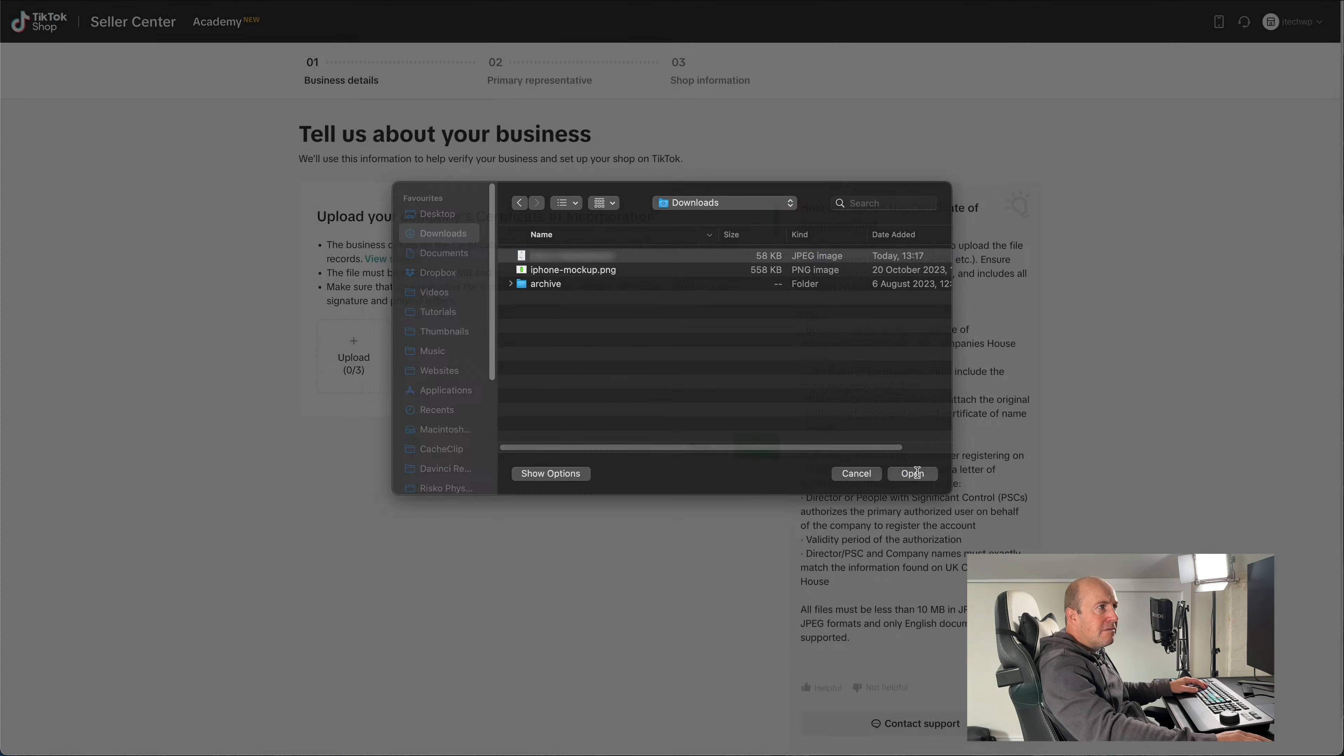
{"action": "left_click", "coordinate": [911, 473]}
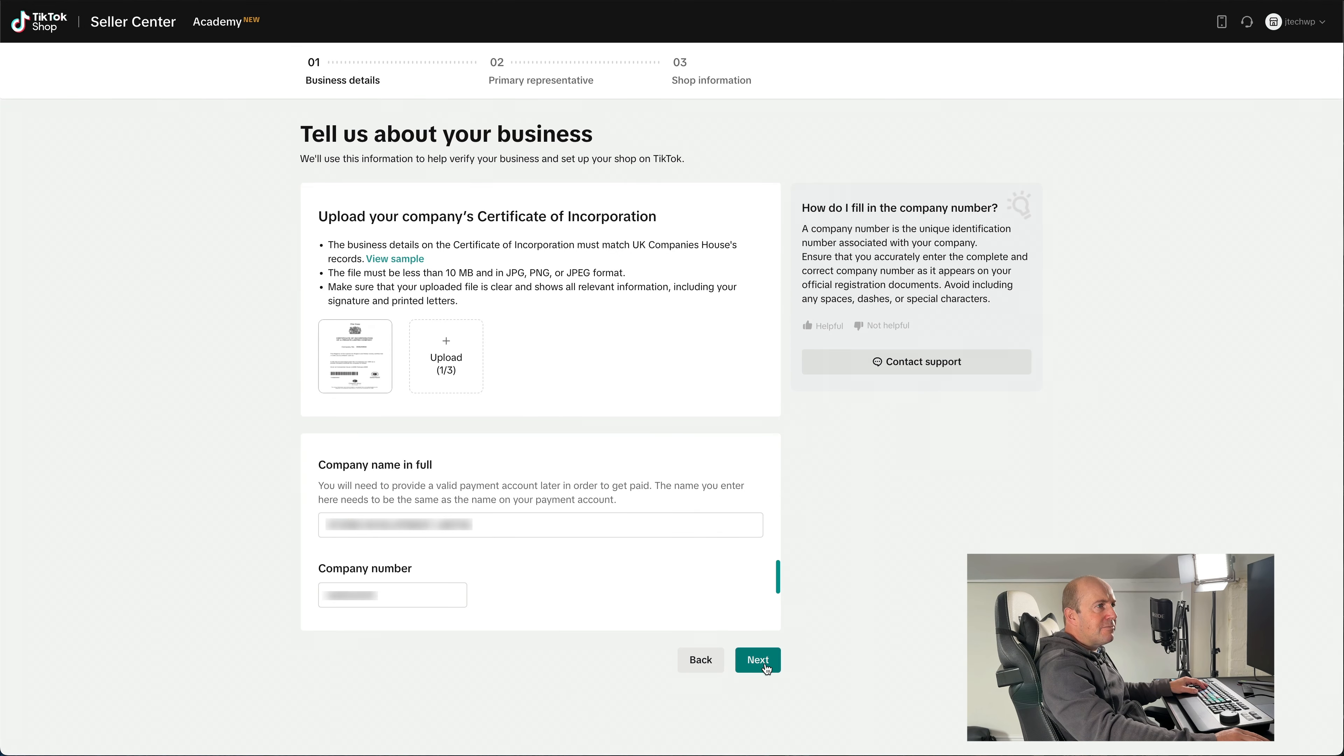
{"action": "left_click", "coordinate": [757, 660]}
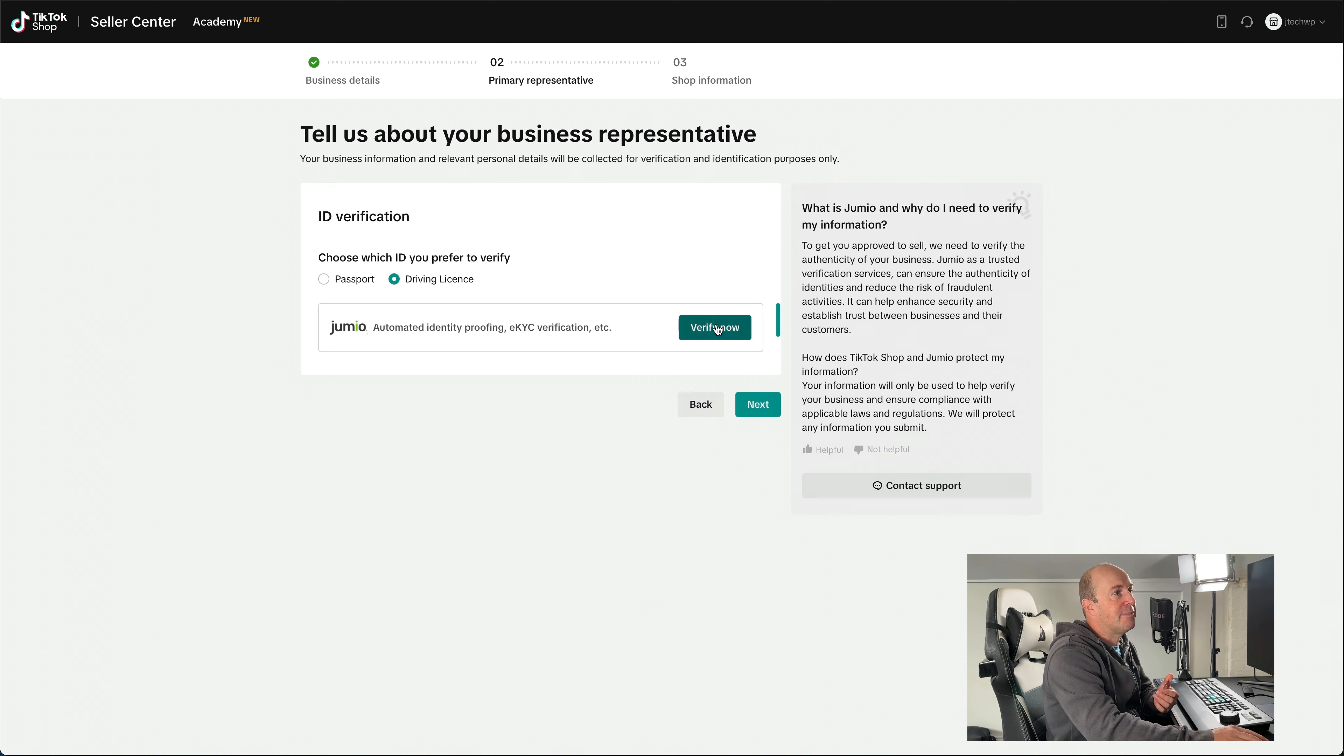
Step: Verify the driving licence by capturing and accepting its front photo
{"action": "left_click", "coordinate": [714, 327]}
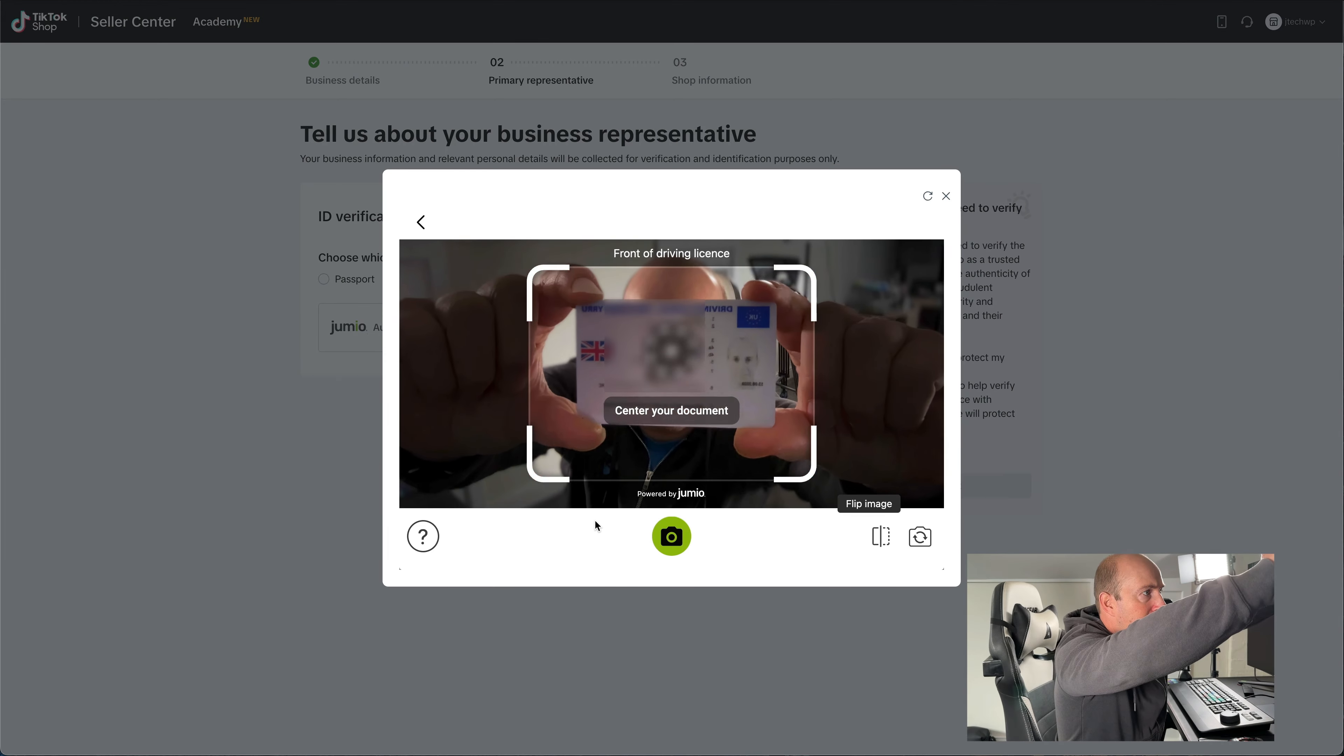
{"action": "left_click", "coordinate": [672, 537]}
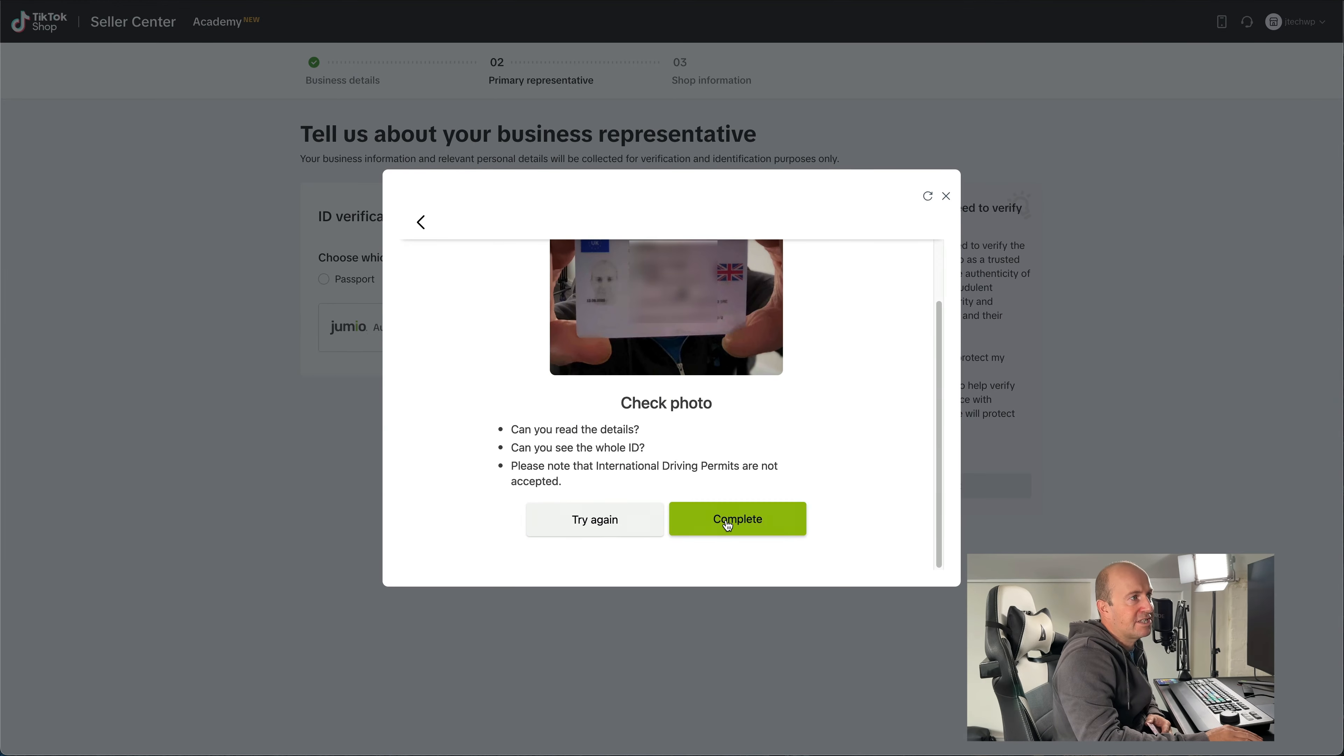
{"action": "left_click", "coordinate": [737, 520]}
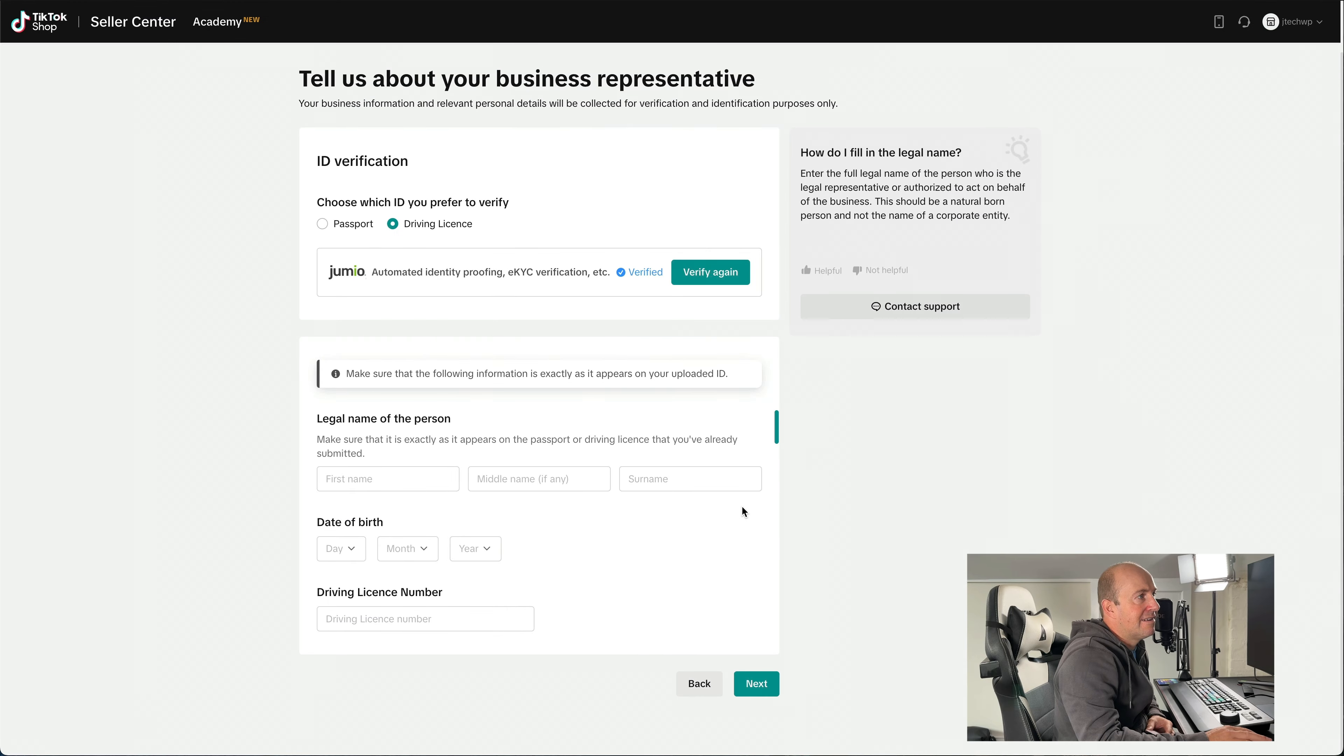
Step: Enter the representative's legal name and details, then continue to shop setup
{"action": "left_click", "coordinate": [691, 479]}
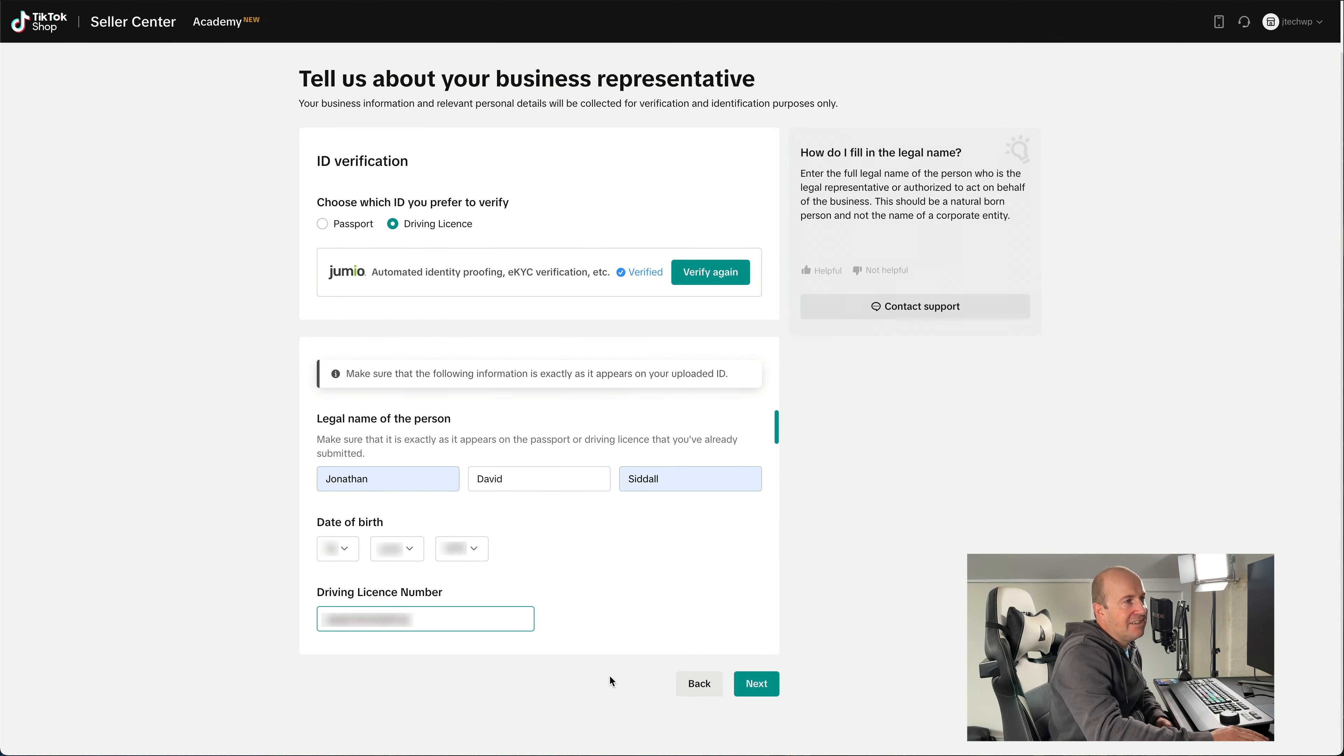
{"action": "left_click", "coordinate": [755, 683]}
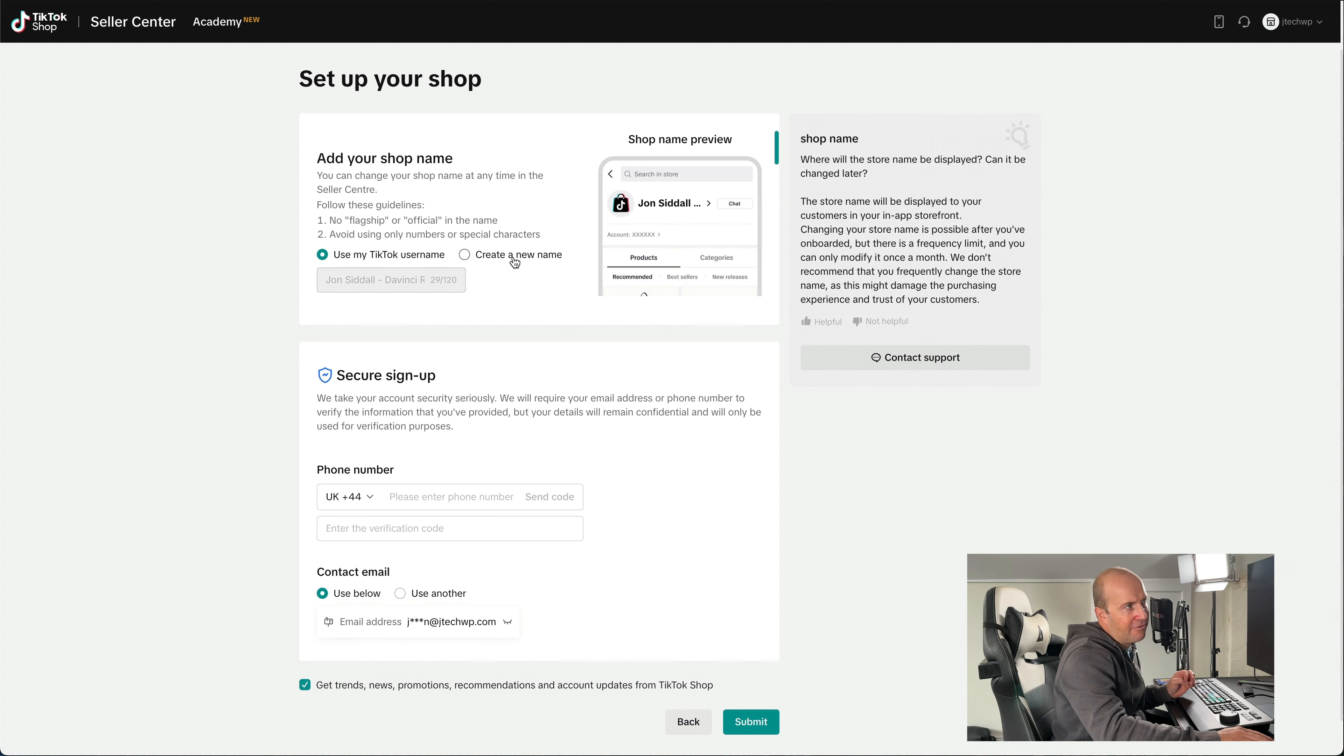
Step: Name the shop "Davinci Resolve Titles" and submit the registration information for review
{"action": "left_click", "coordinate": [464, 254]}
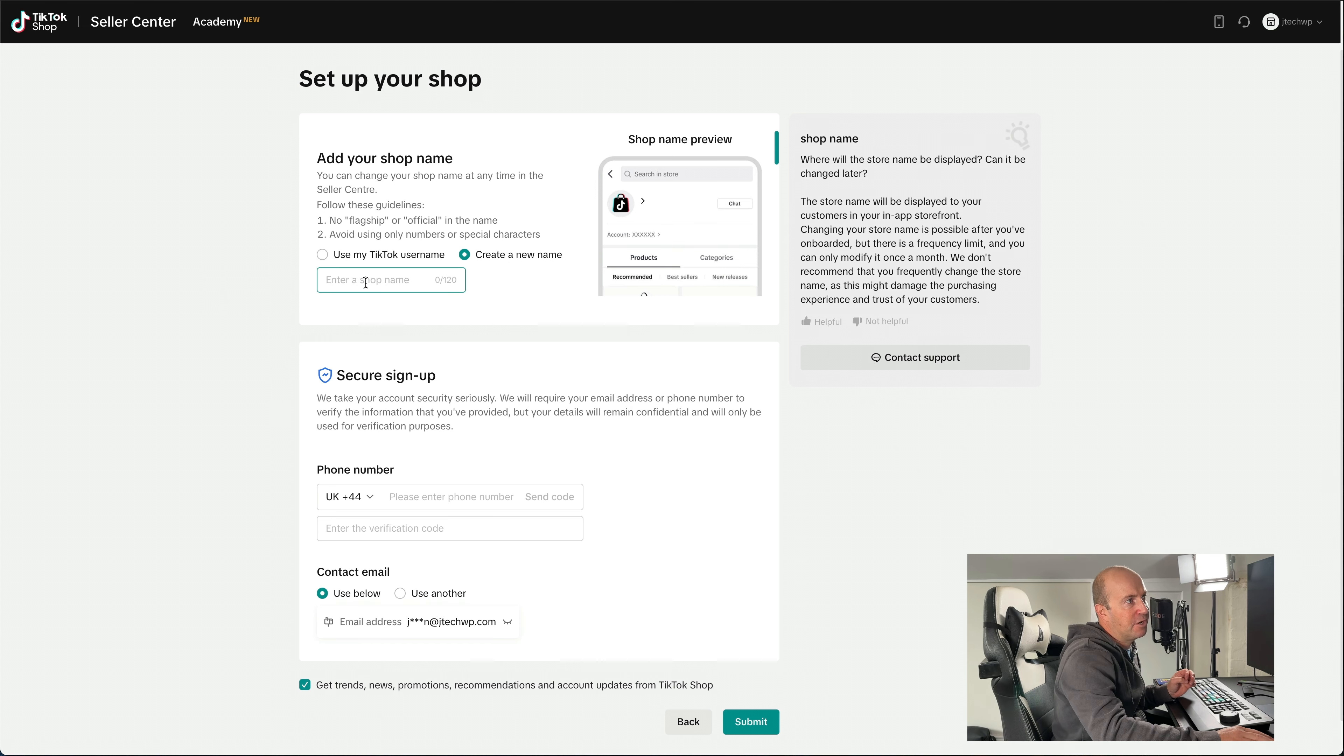
{"action": "type", "text": "Davinci Resolve Titles"}
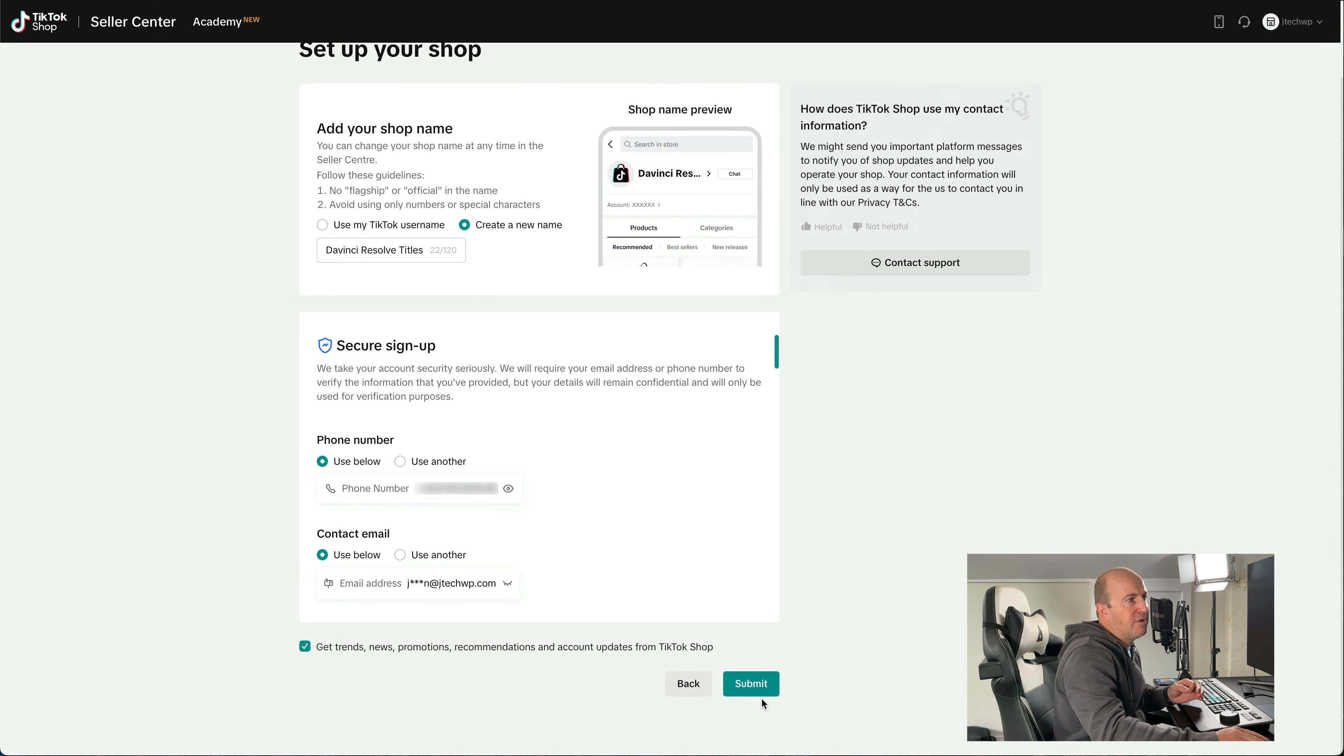
{"action": "left_click", "coordinate": [750, 684]}
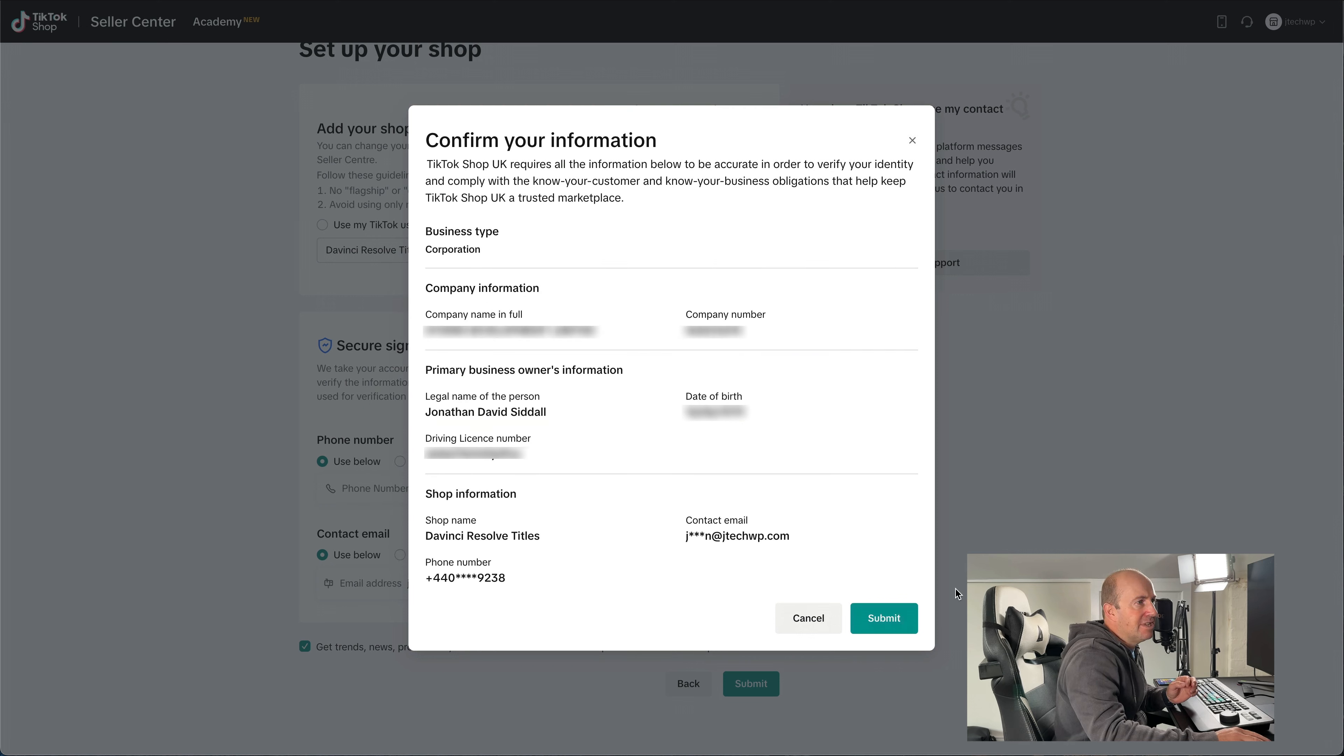
{"action": "left_click", "coordinate": [884, 619]}
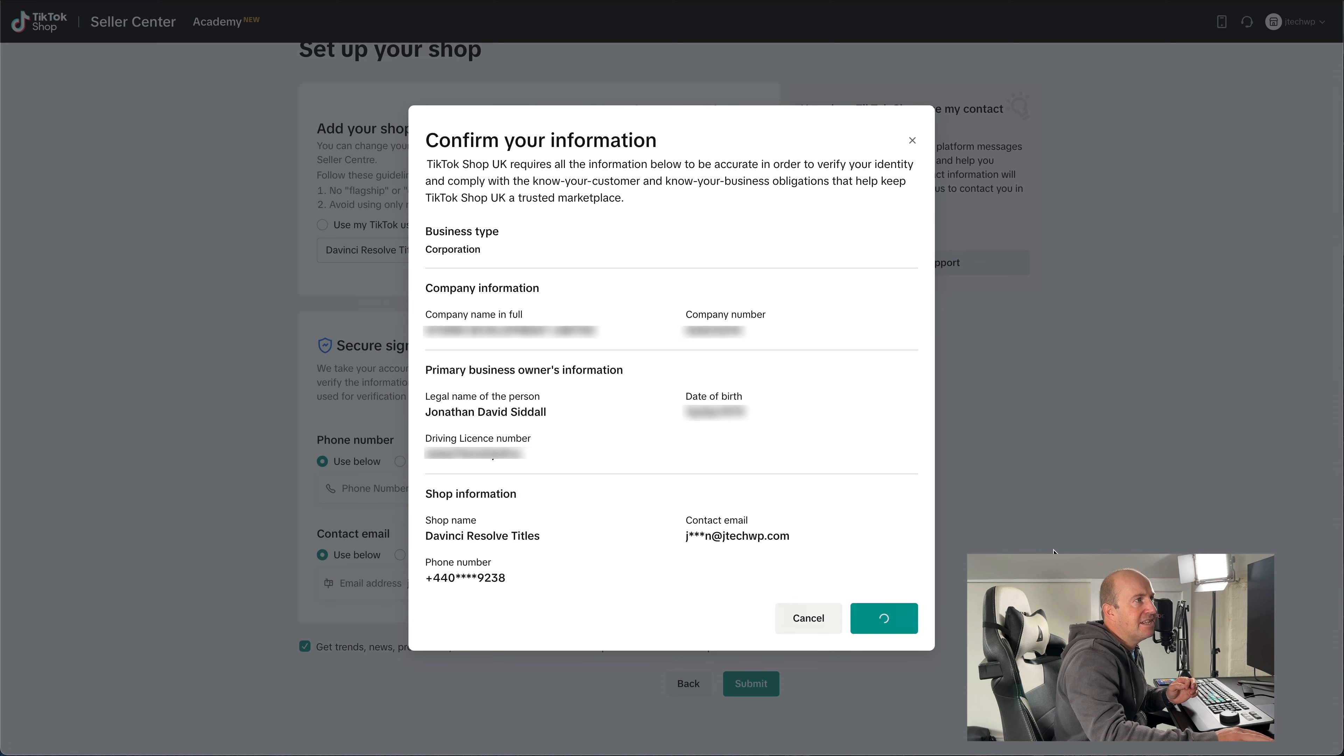
{"action": "left_click", "coordinate": [883, 619]}
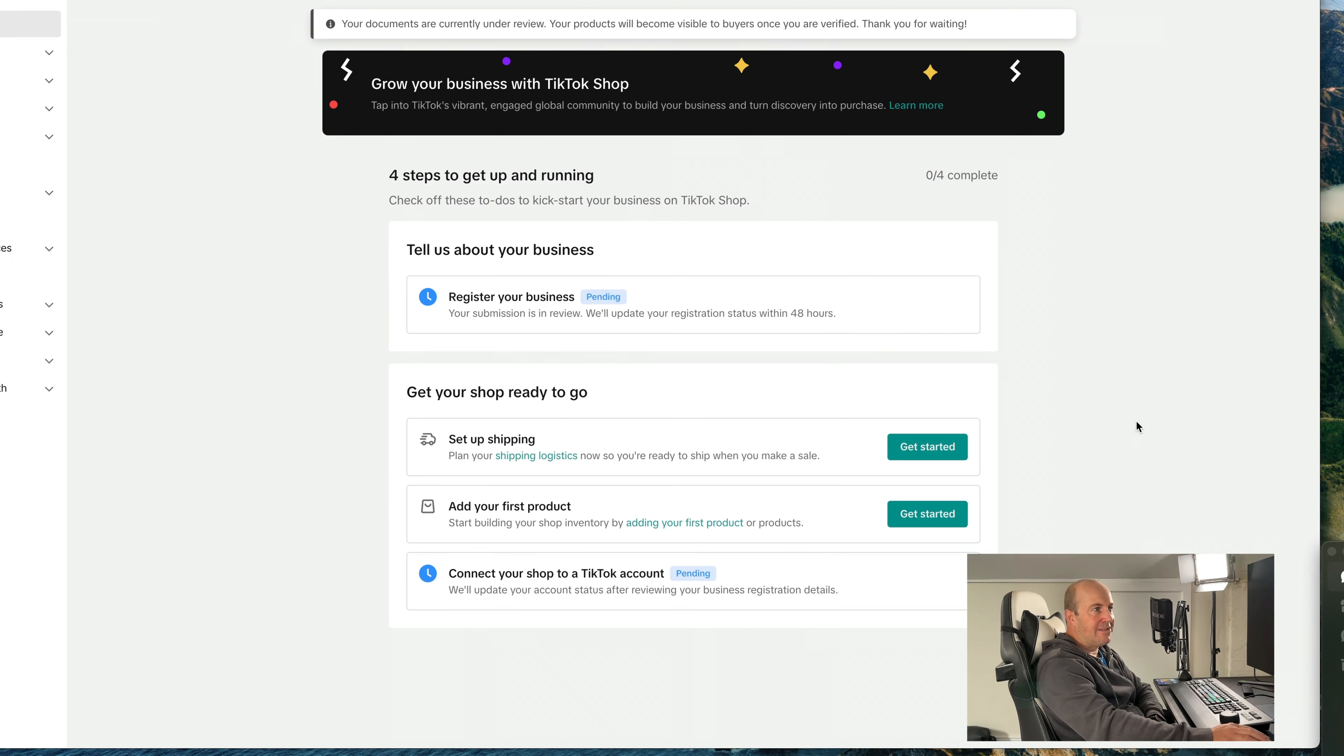
{"action": "mouse_move", "coordinate": [828, 4]}
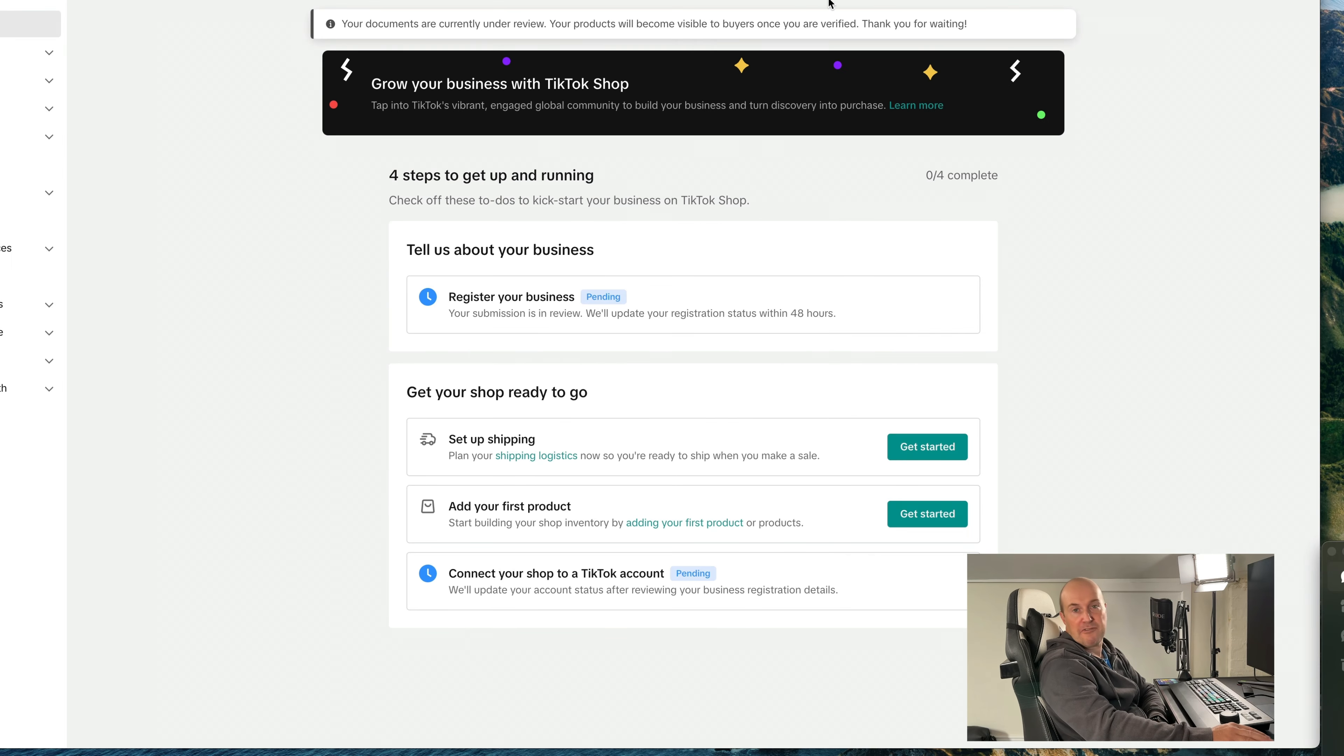
{"action": "mouse_move", "coordinate": [120, 168]}
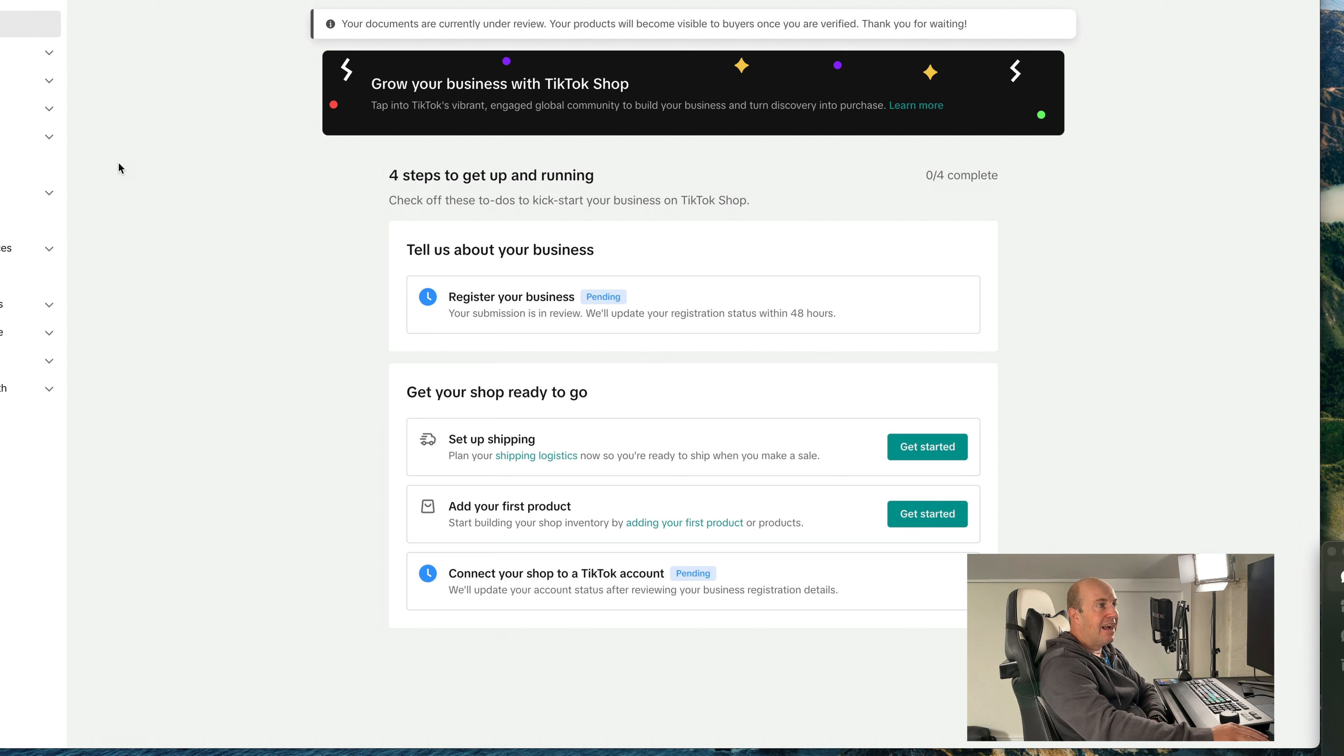
{"action": "mouse_move", "coordinate": [377, 516]}
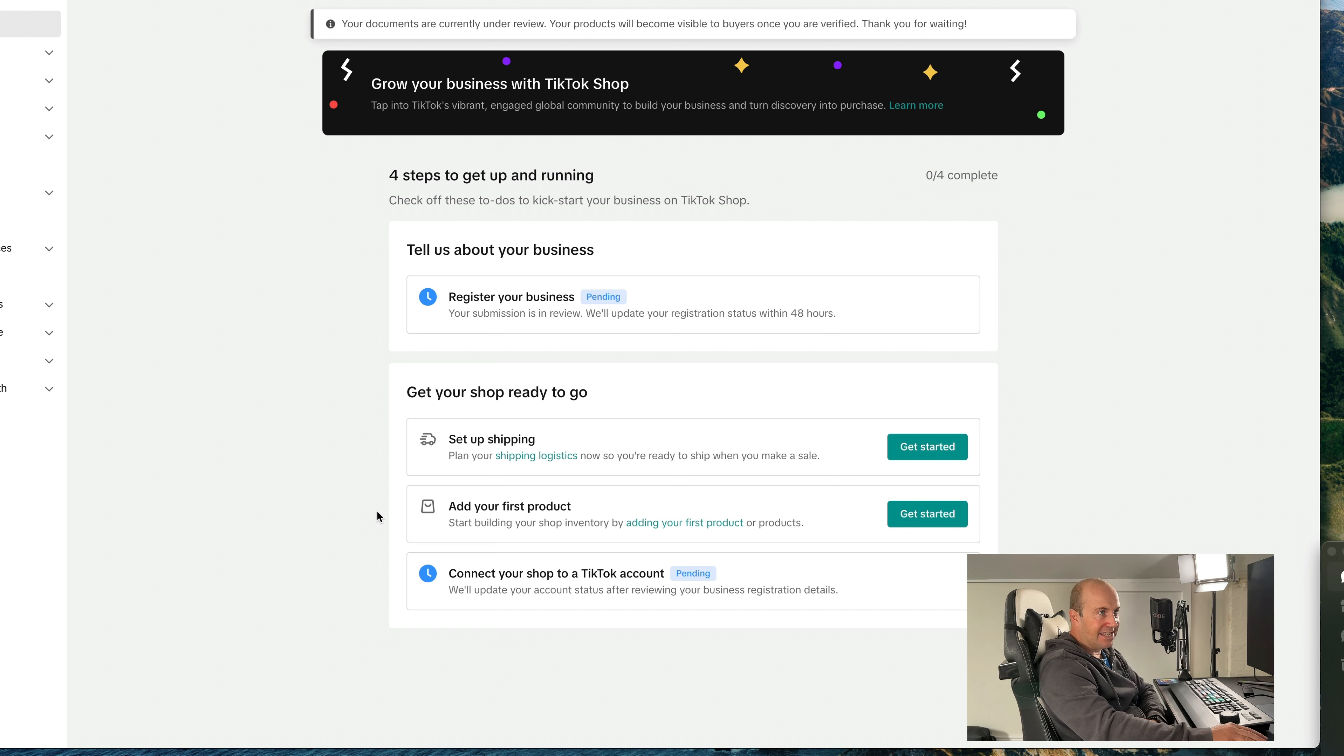
{"action": "mouse_move", "coordinate": [700, 473]}
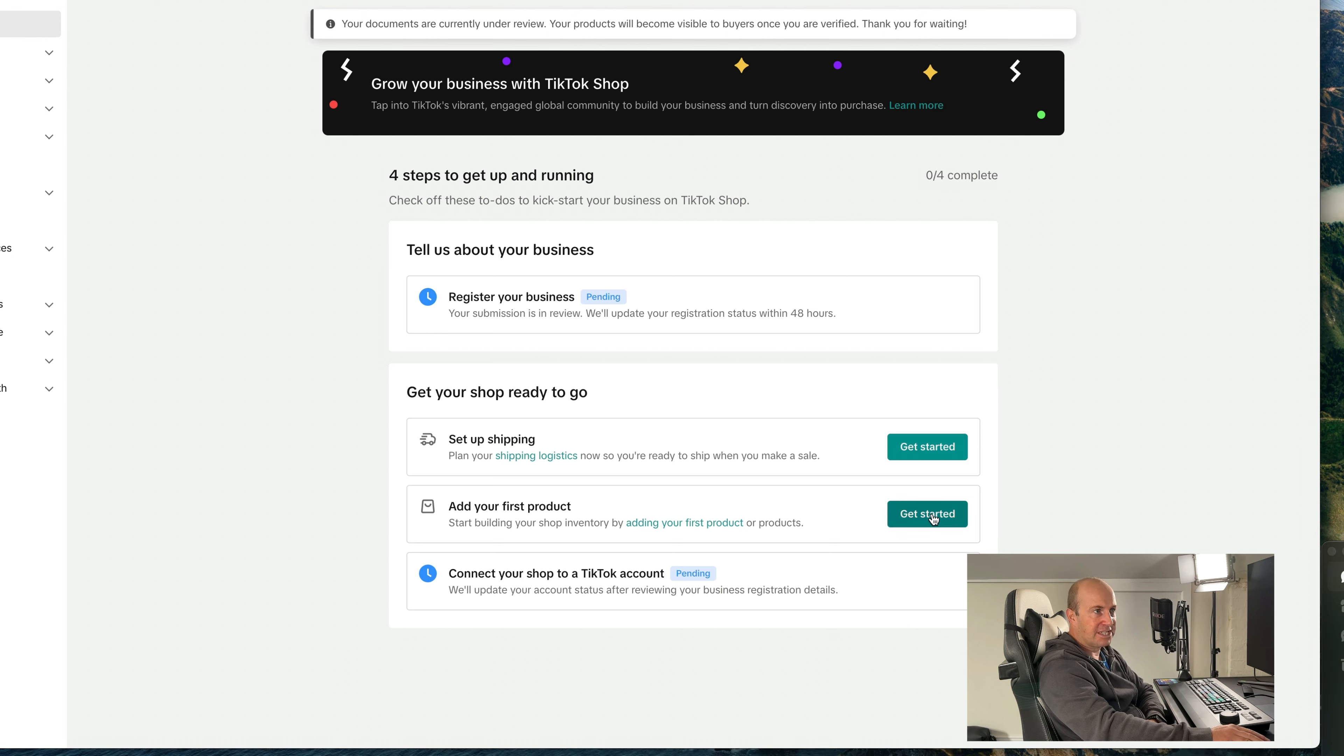
Step: Start adding the shop's first product from the homepage checklist
{"action": "left_click", "coordinate": [927, 514]}
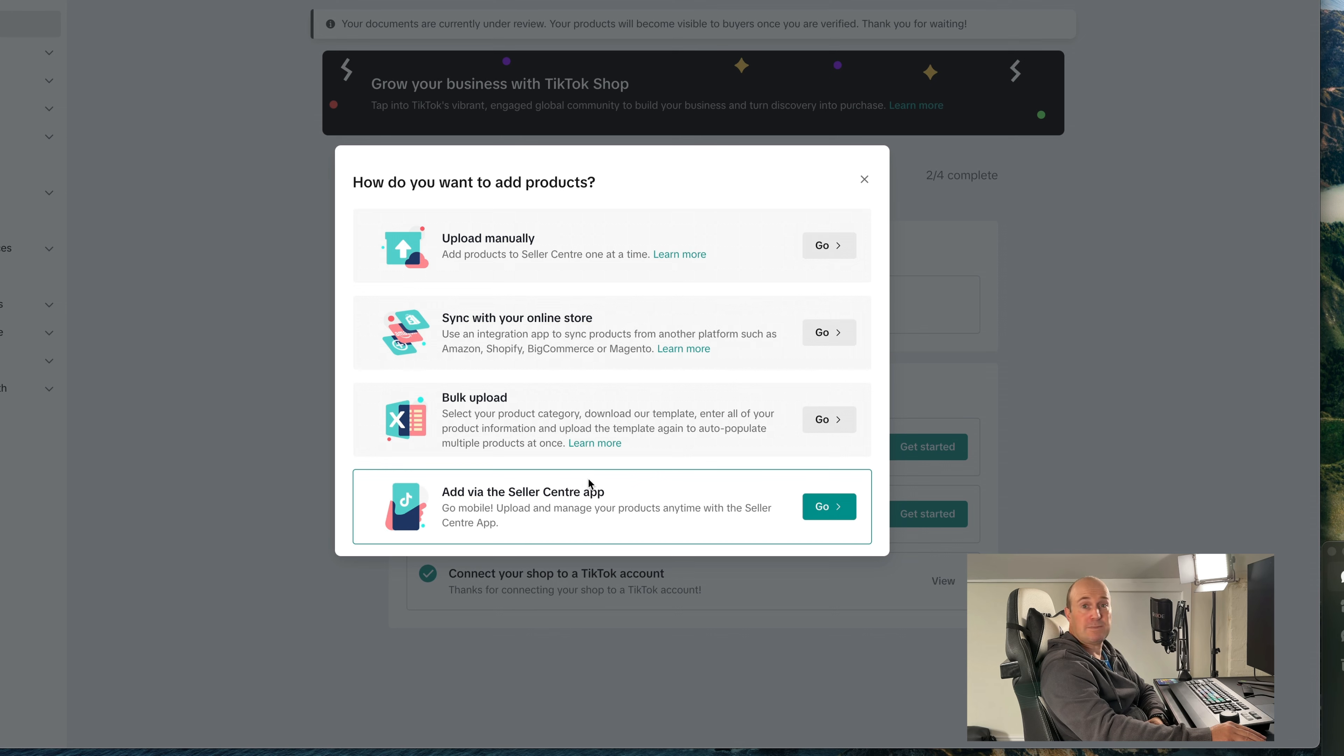
{"action": "mouse_move", "coordinate": [583, 485]}
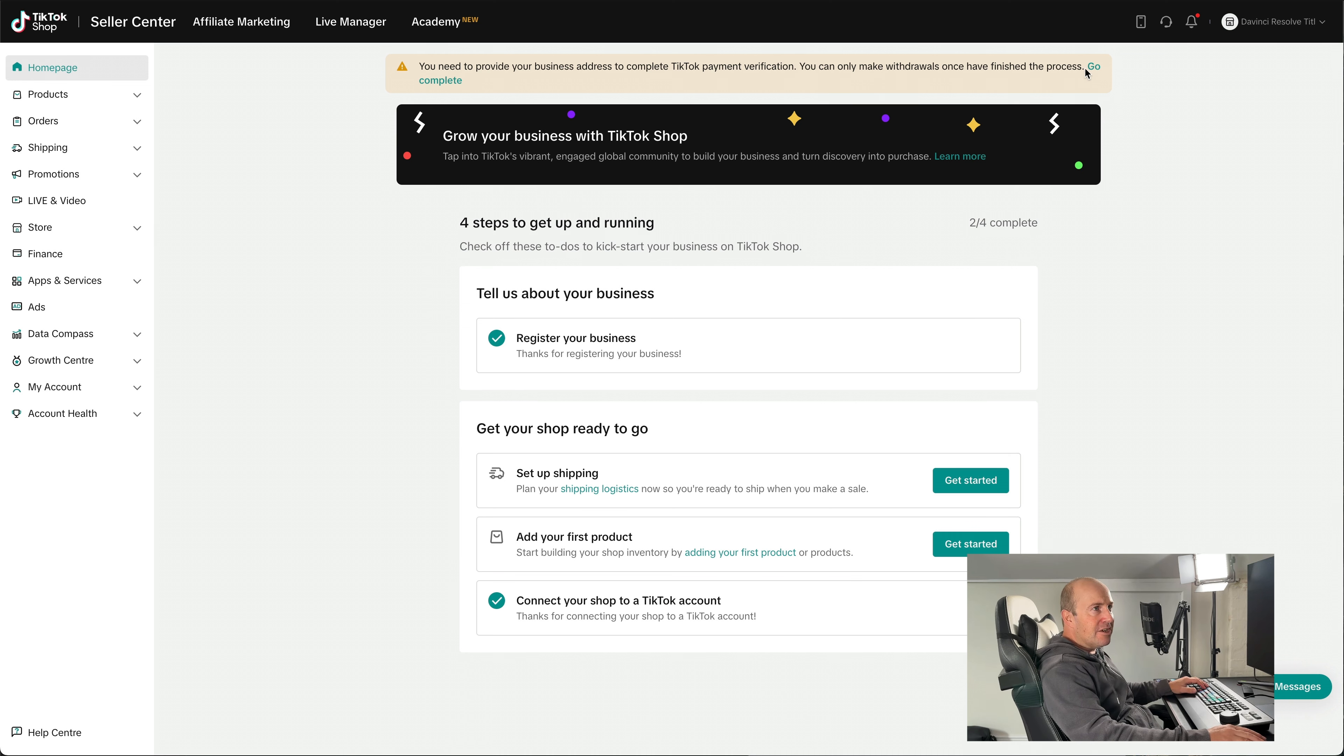
Step: Review the business address form for payment verification from the warning banner
{"action": "left_click", "coordinate": [1095, 67]}
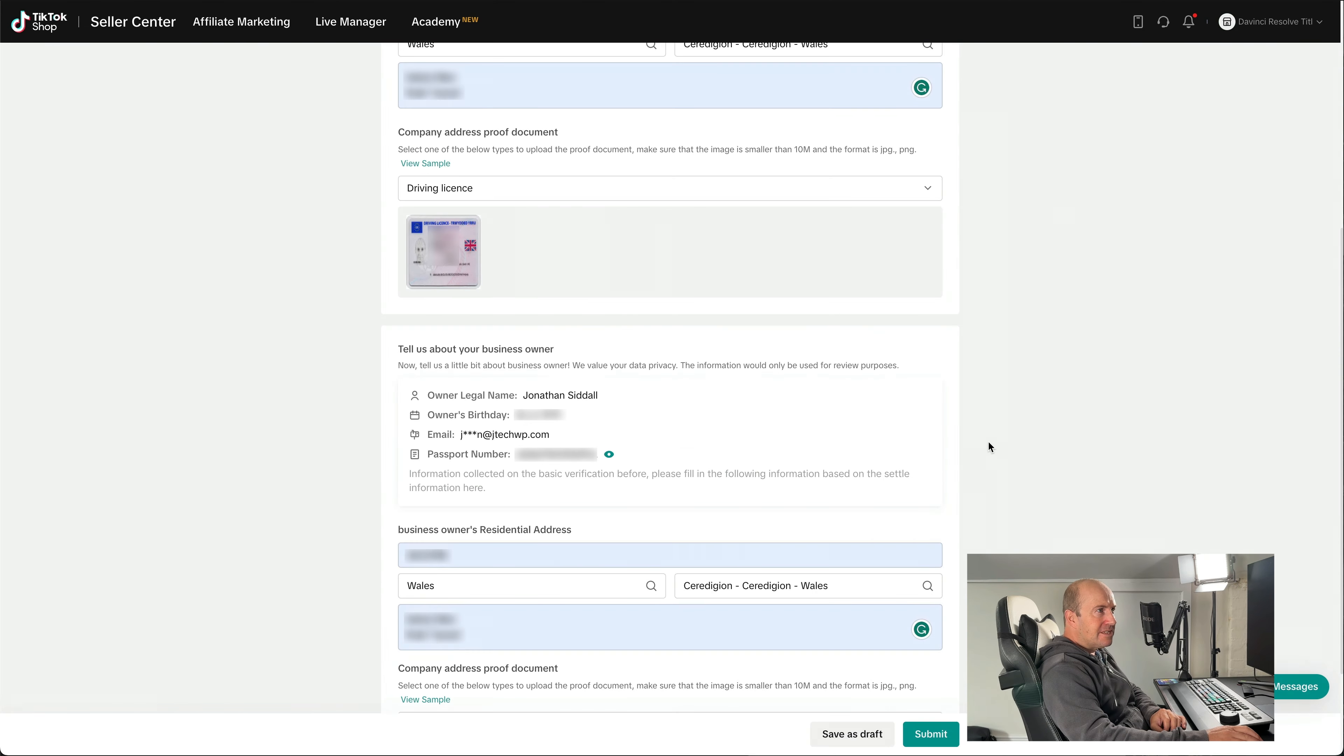
{"action": "scroll", "scroll_direction": "down", "scroll_amount": 3}
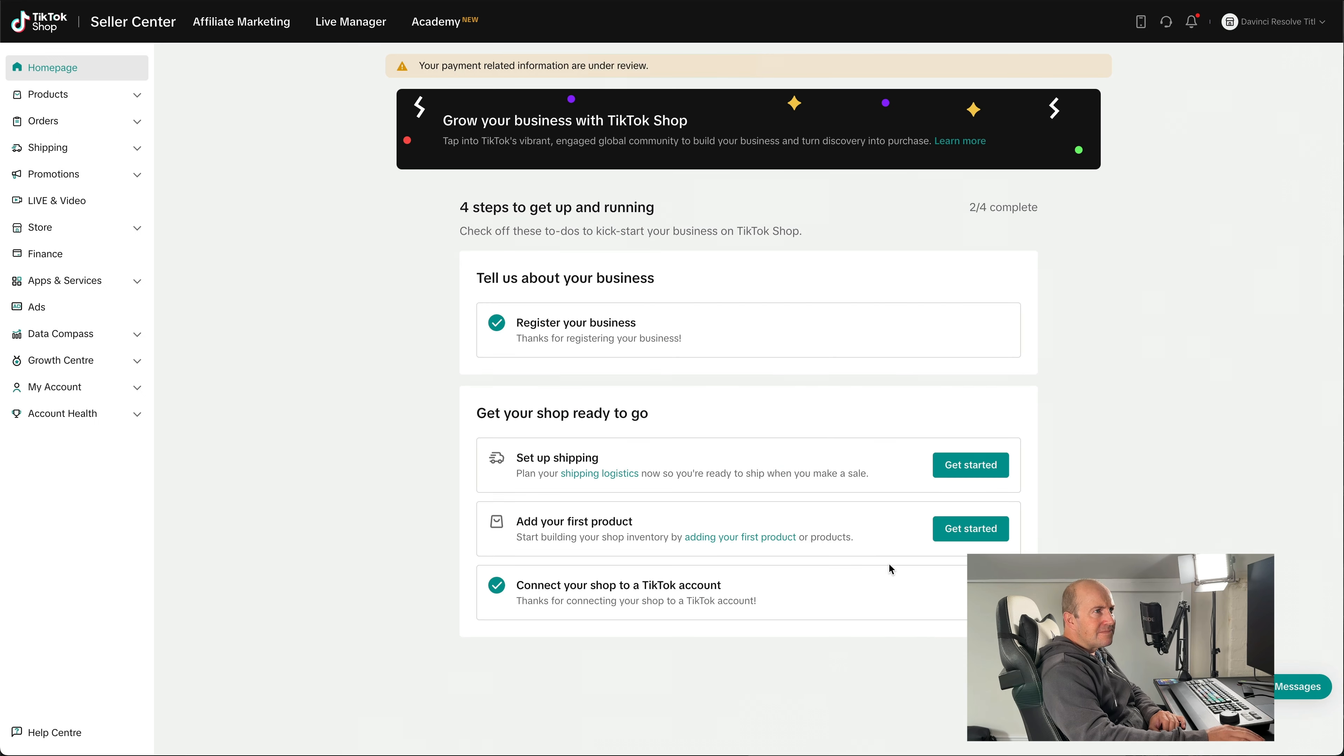
{"action": "mouse_move", "coordinate": [605, 79]}
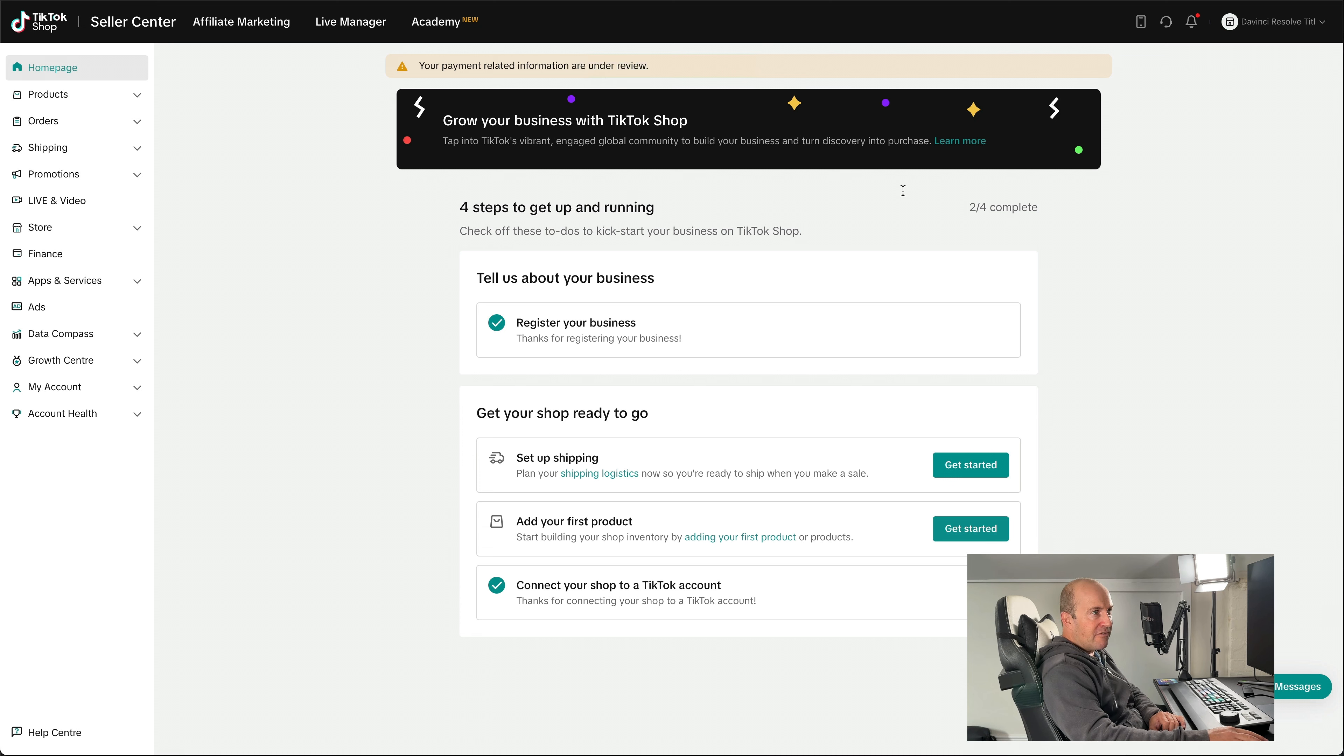
Step: Save a UK ship-from address that also serves as the return address
{"action": "left_click", "coordinate": [60, 360]}
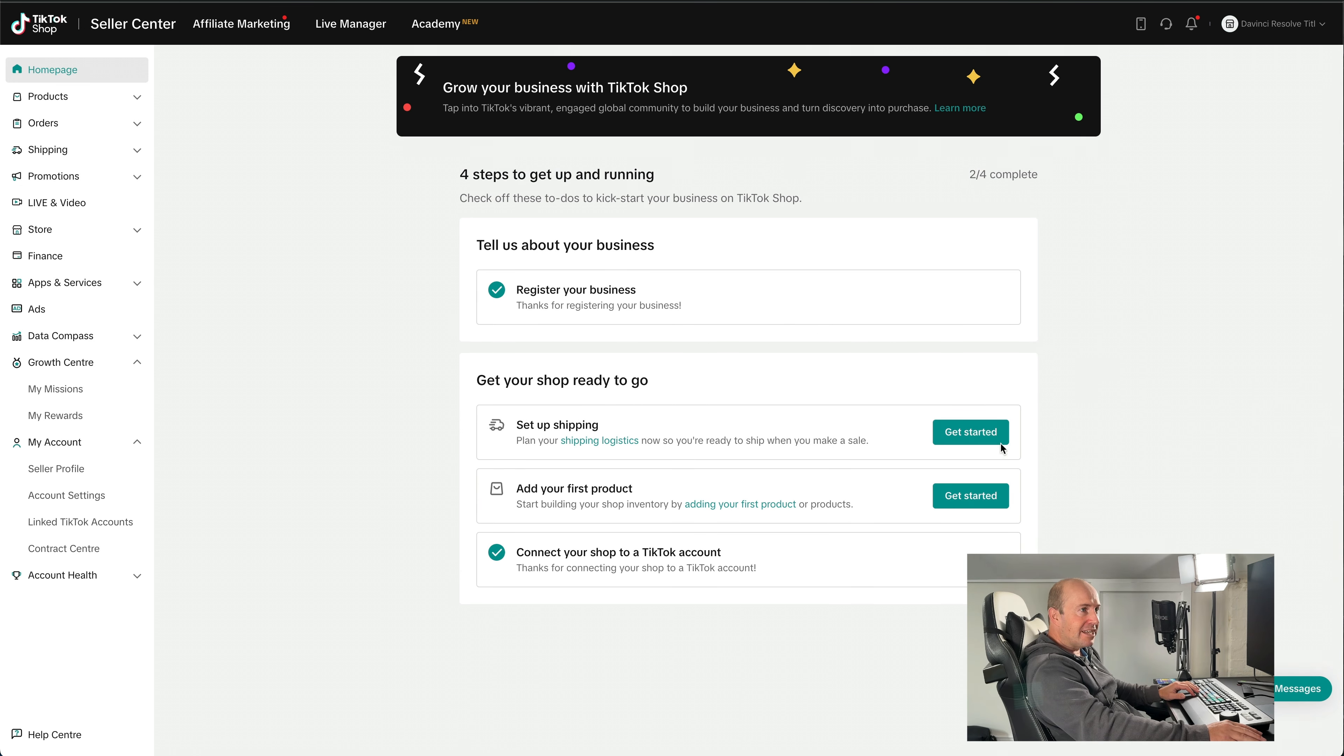
{"action": "left_click", "coordinate": [970, 432]}
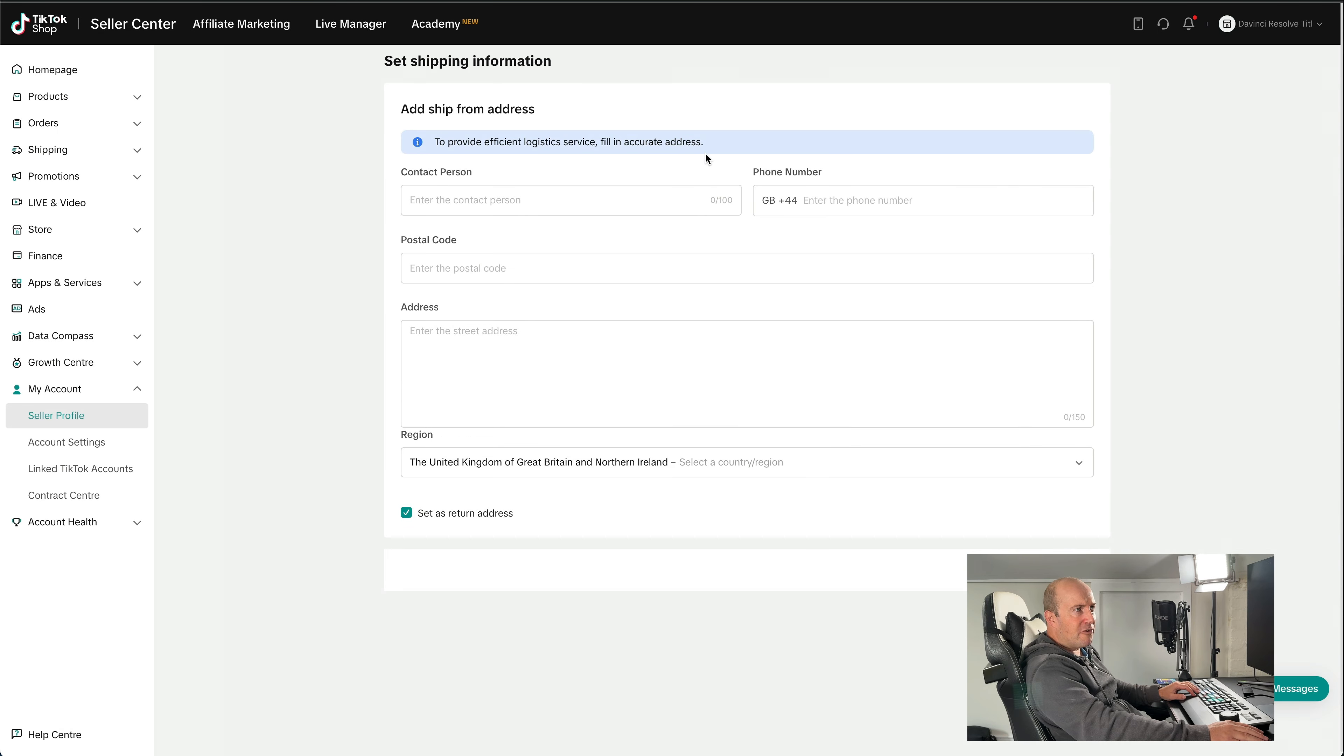
{"action": "mouse_move", "coordinate": [1032, 249]}
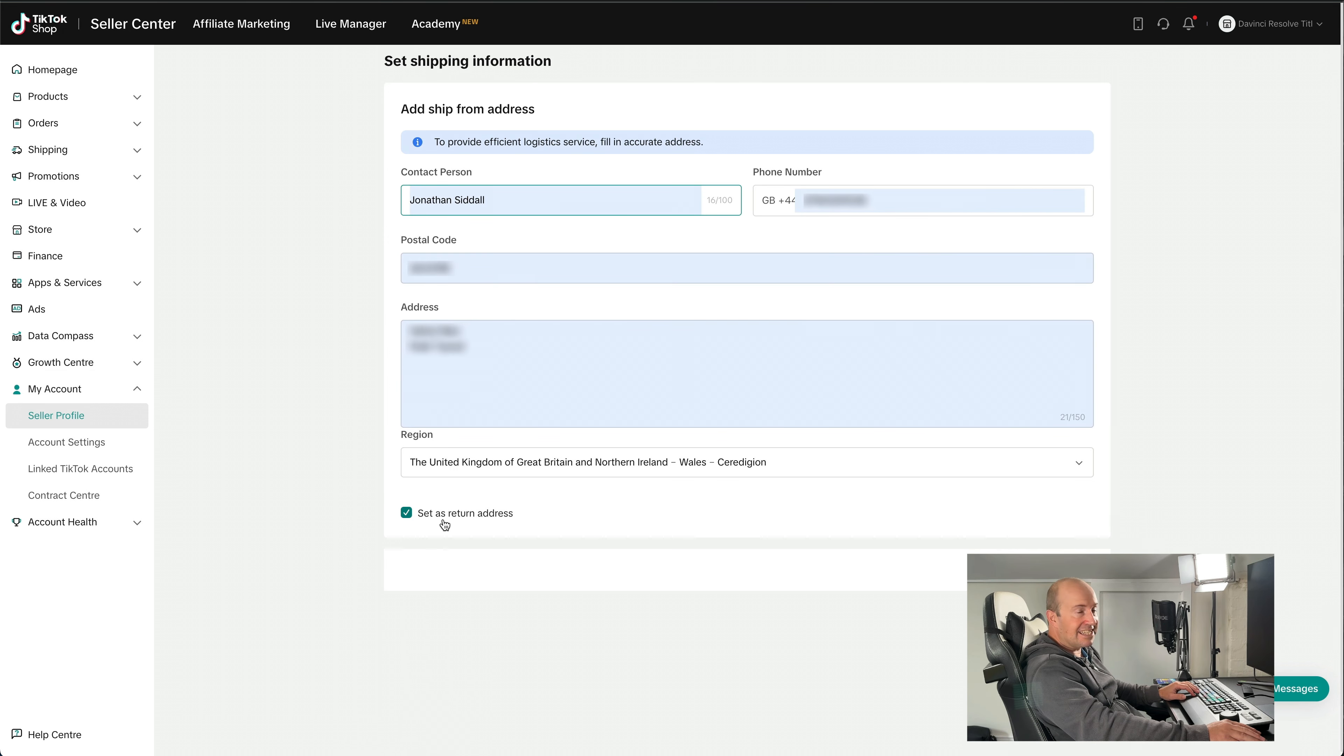
{"action": "mouse_move", "coordinate": [455, 523]}
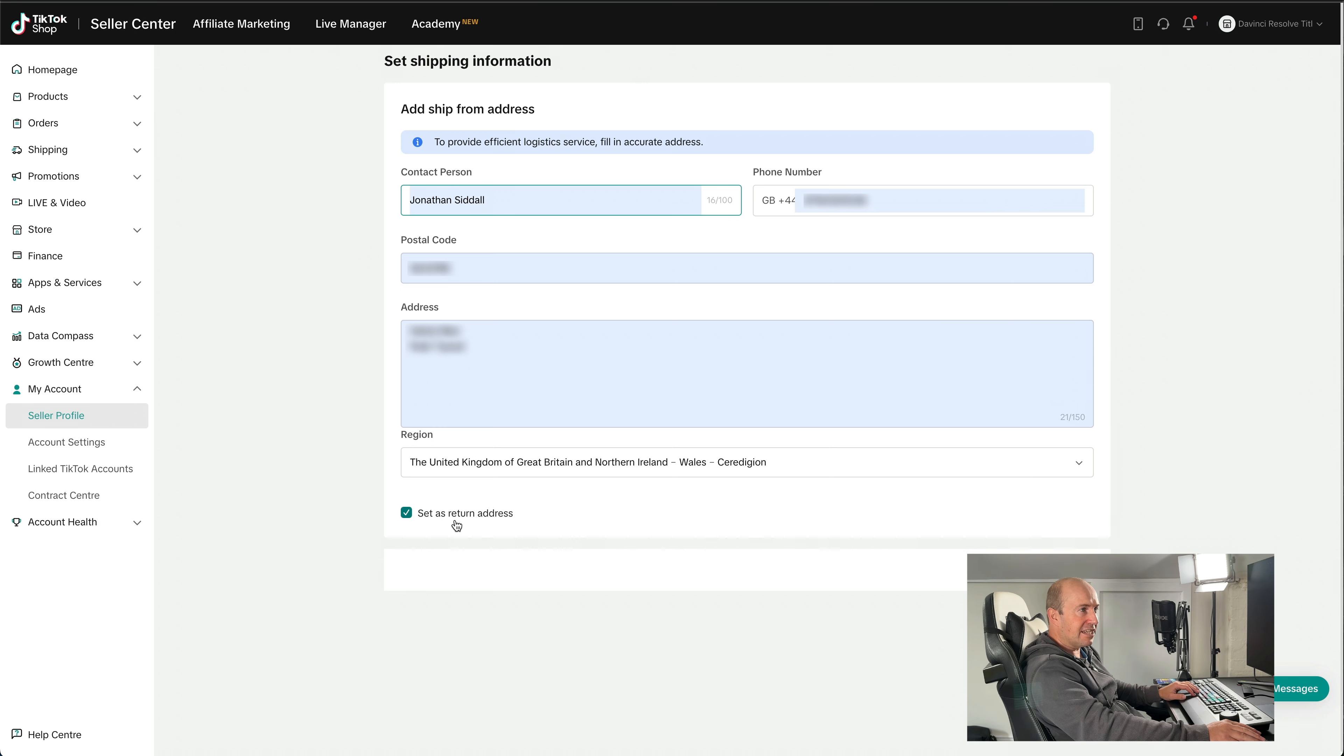
{"action": "left_click", "coordinate": [53, 69]}
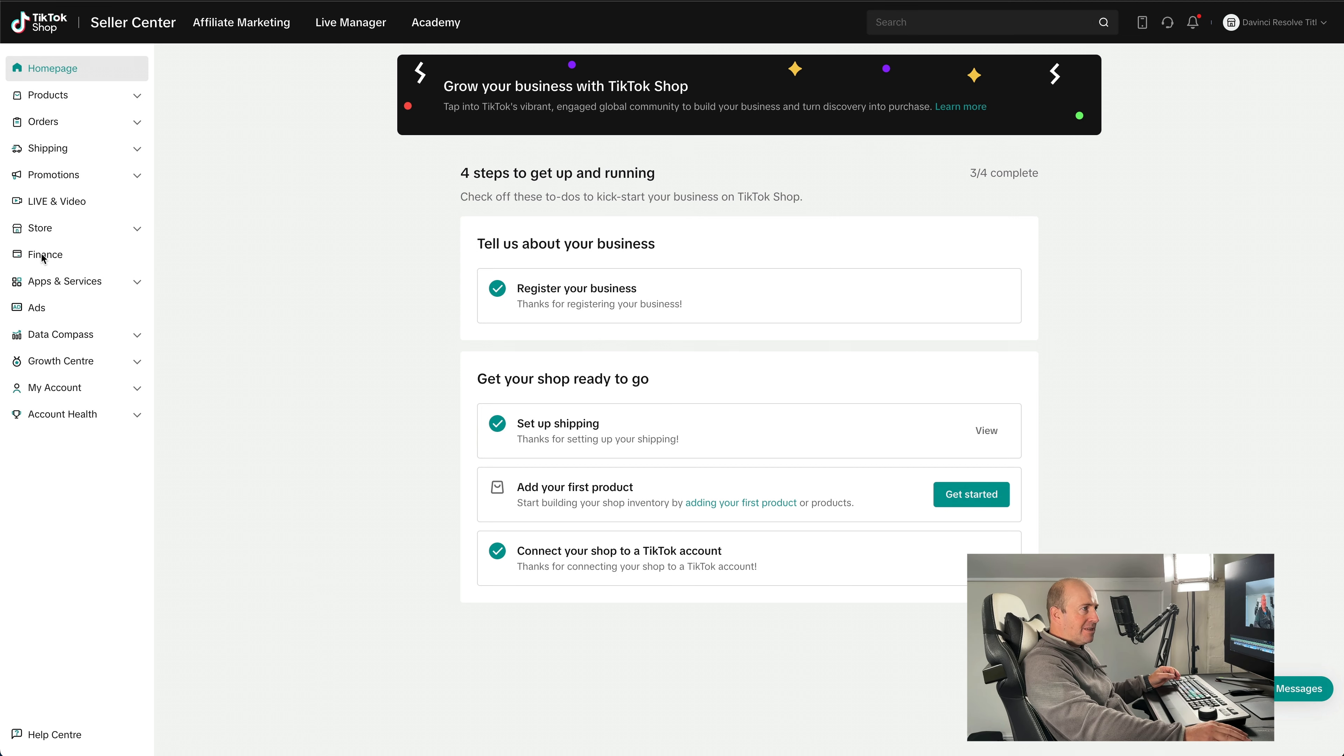
Step: Review the Finance summary and start adding a primary bank account for payouts
{"action": "left_click", "coordinate": [44, 255]}
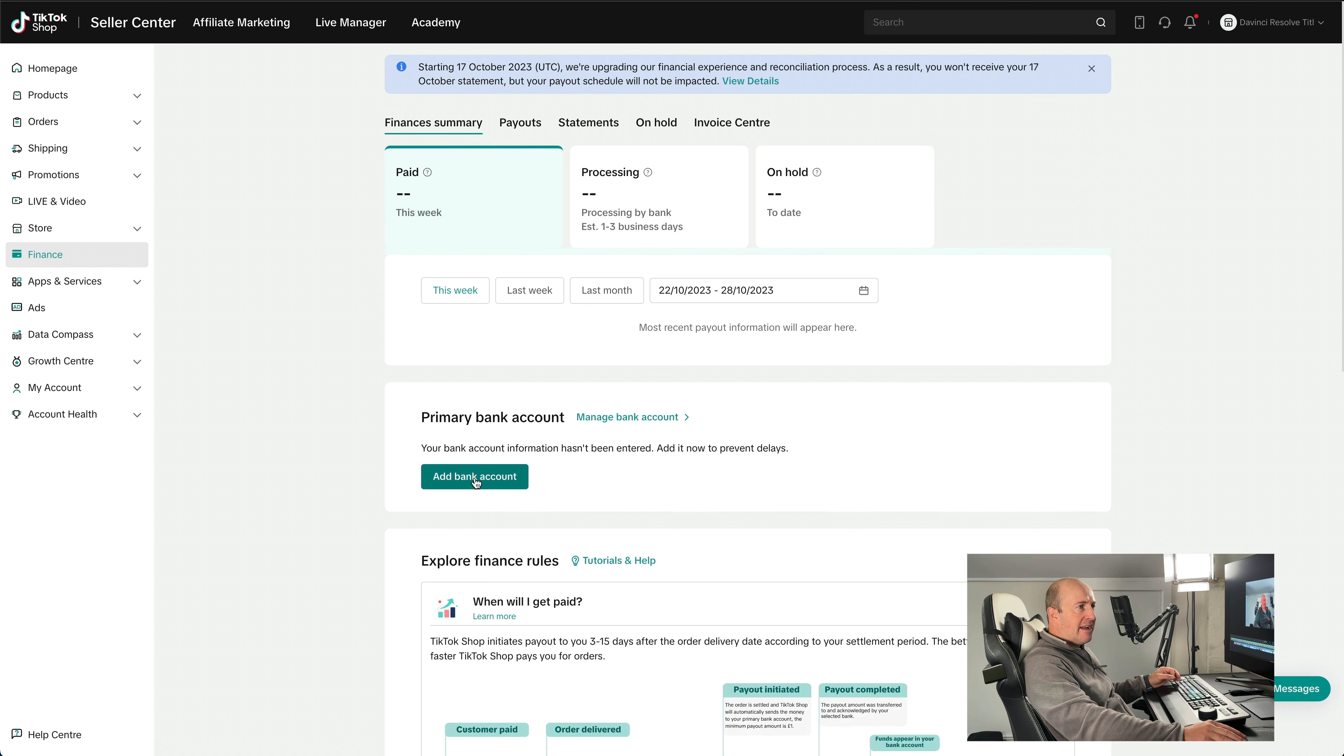
{"action": "left_click", "coordinate": [474, 477]}
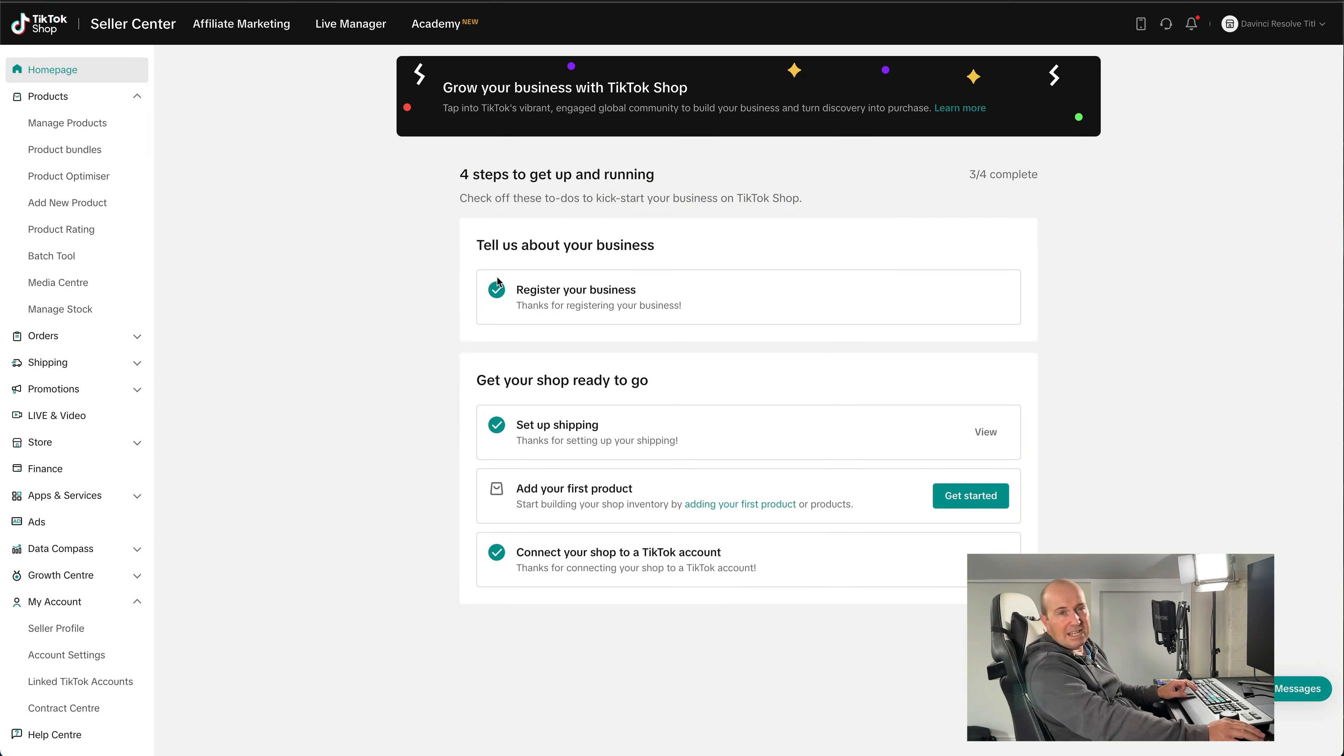
{"action": "mouse_move", "coordinate": [634, 471]}
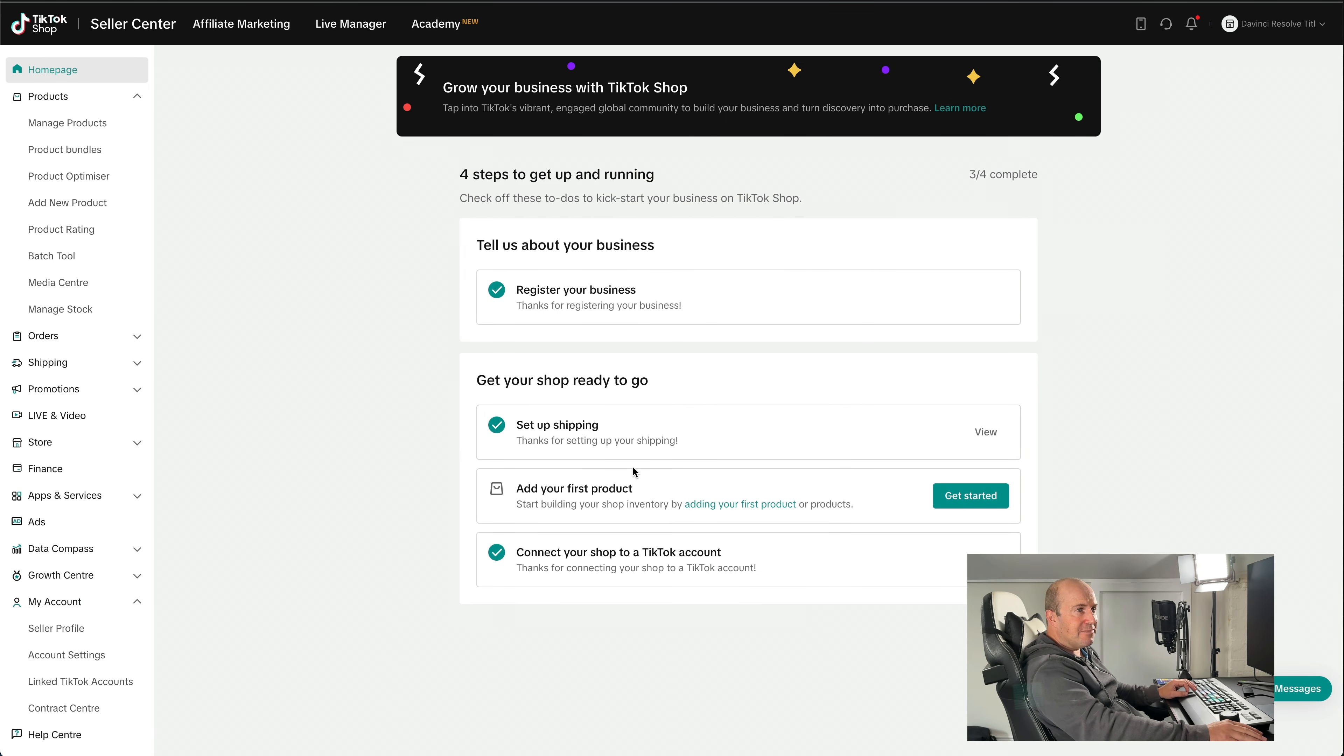
Step: Start adding the first product and choose the manual upload option, landing on the Add new product form
{"action": "left_click", "coordinate": [971, 496]}
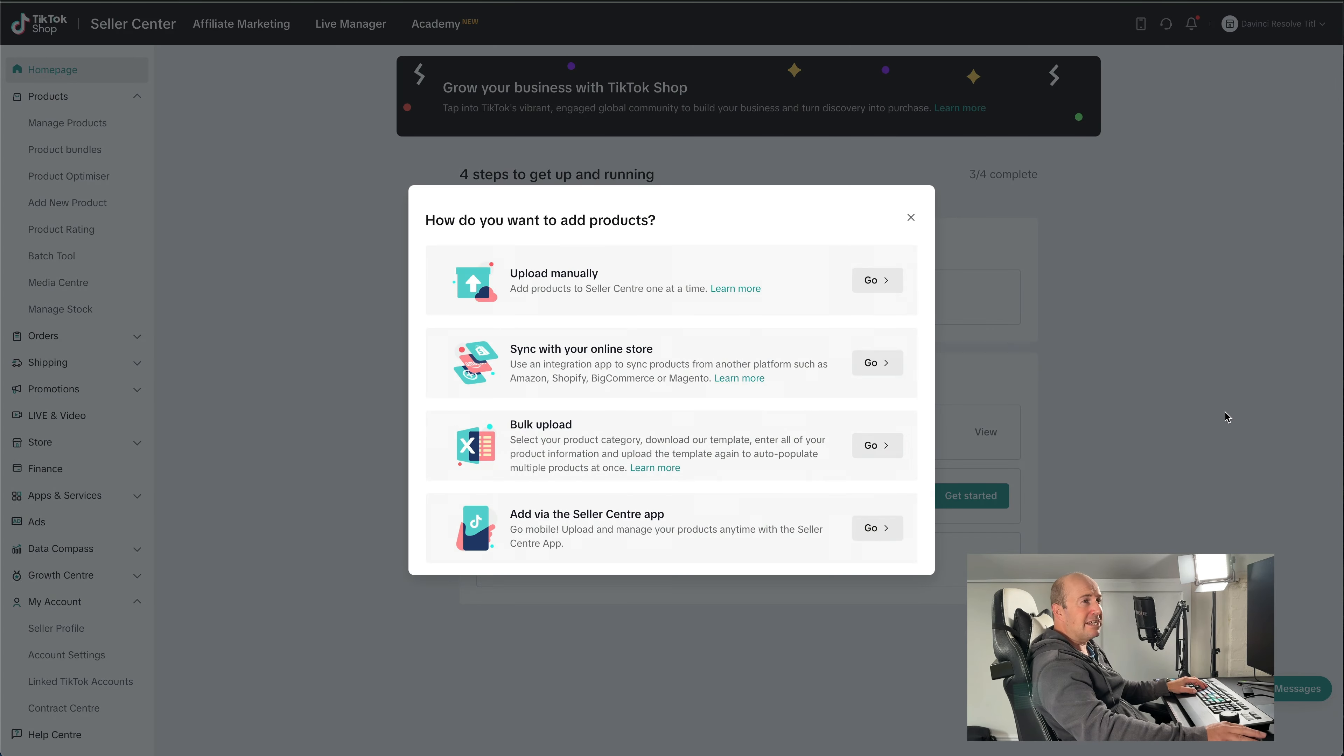
{"action": "mouse_move", "coordinate": [879, 298]}
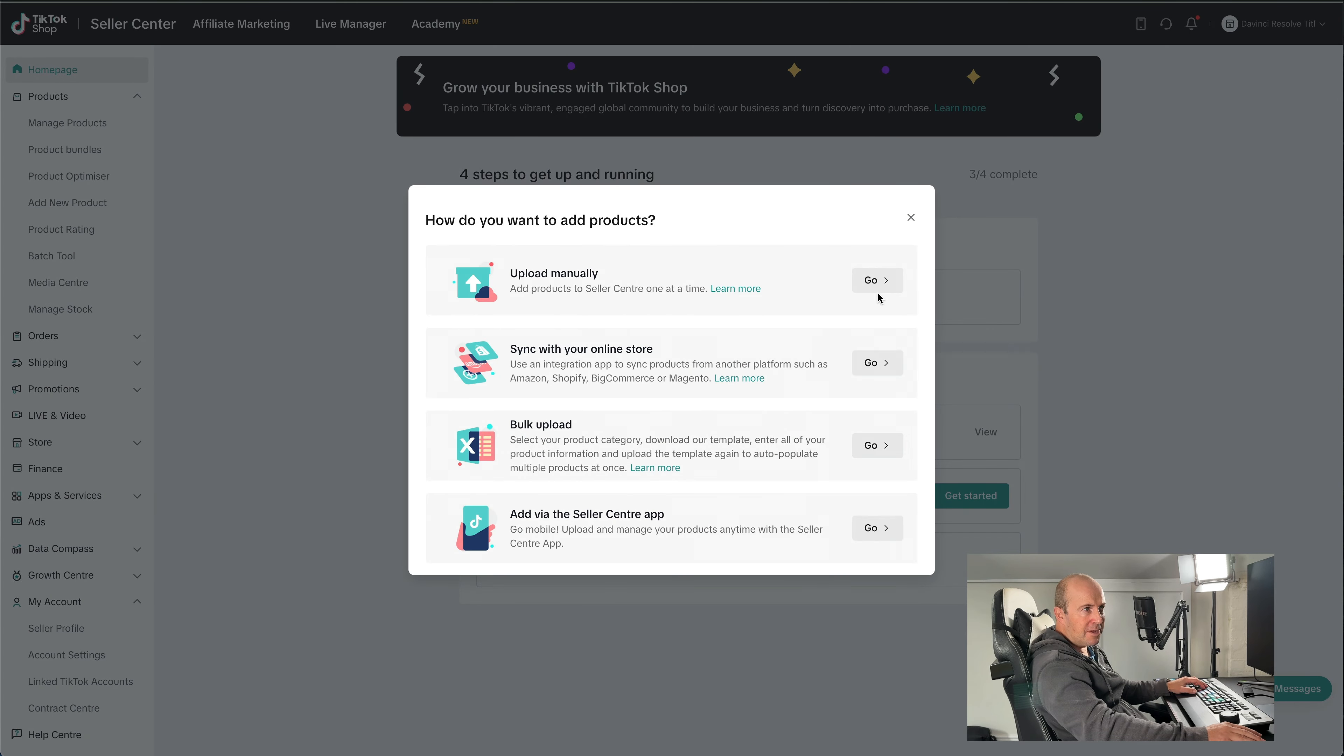
{"action": "left_click", "coordinate": [871, 280]}
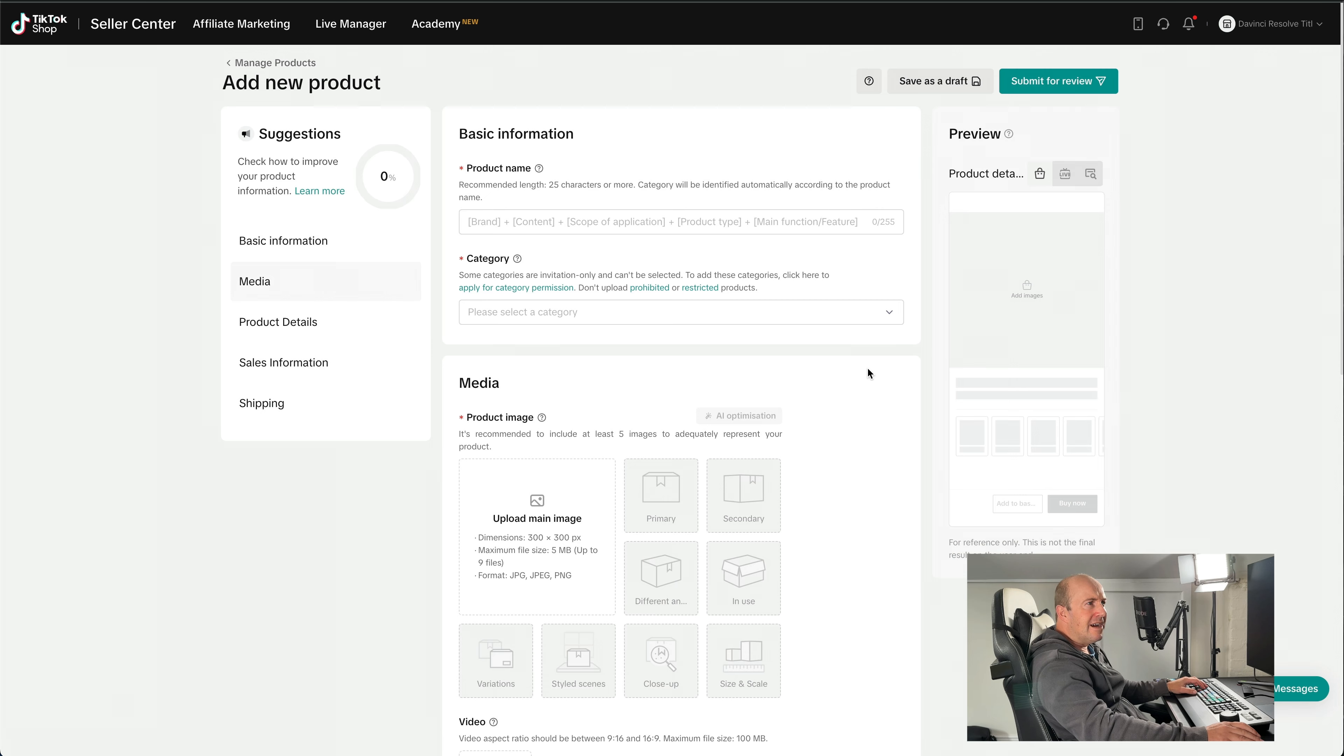
{"action": "left_click", "coordinate": [681, 221]}
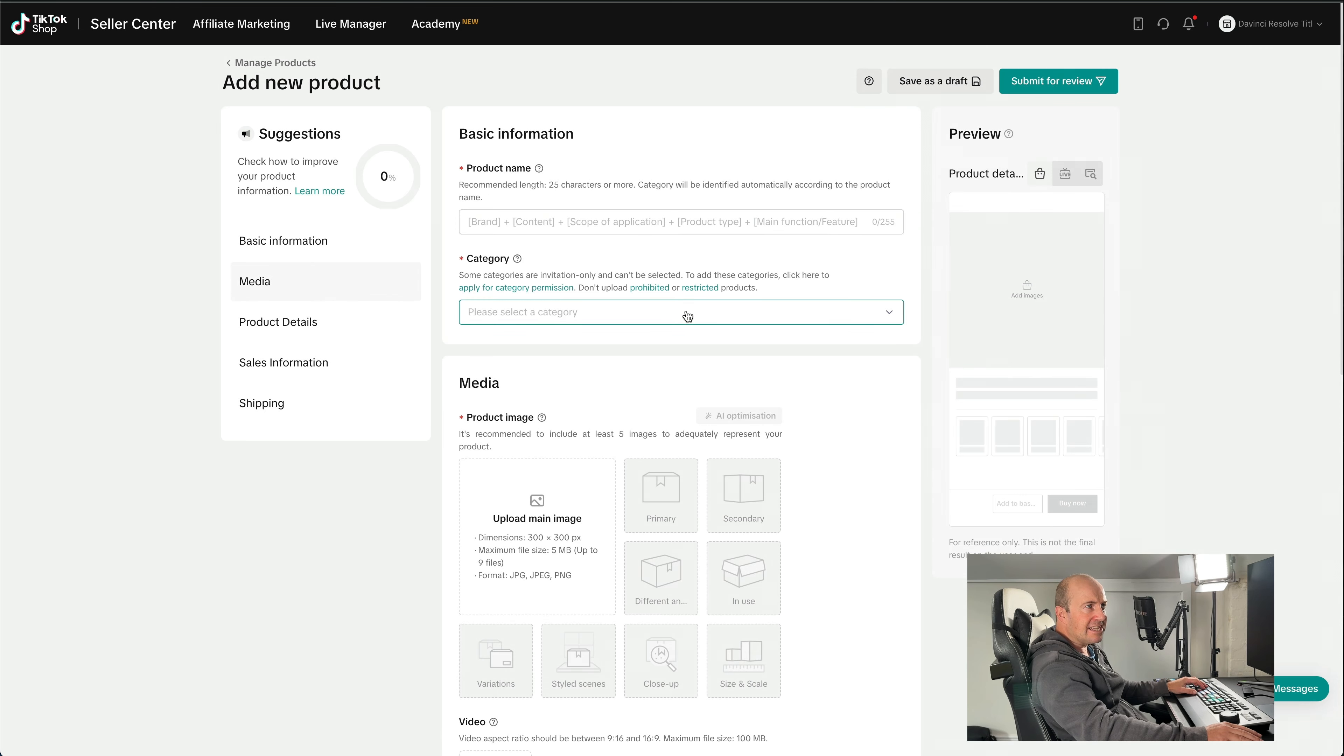
Step: Browse the Category list and the main image and video upload sources without entering anything
{"action": "left_click", "coordinate": [680, 310]}
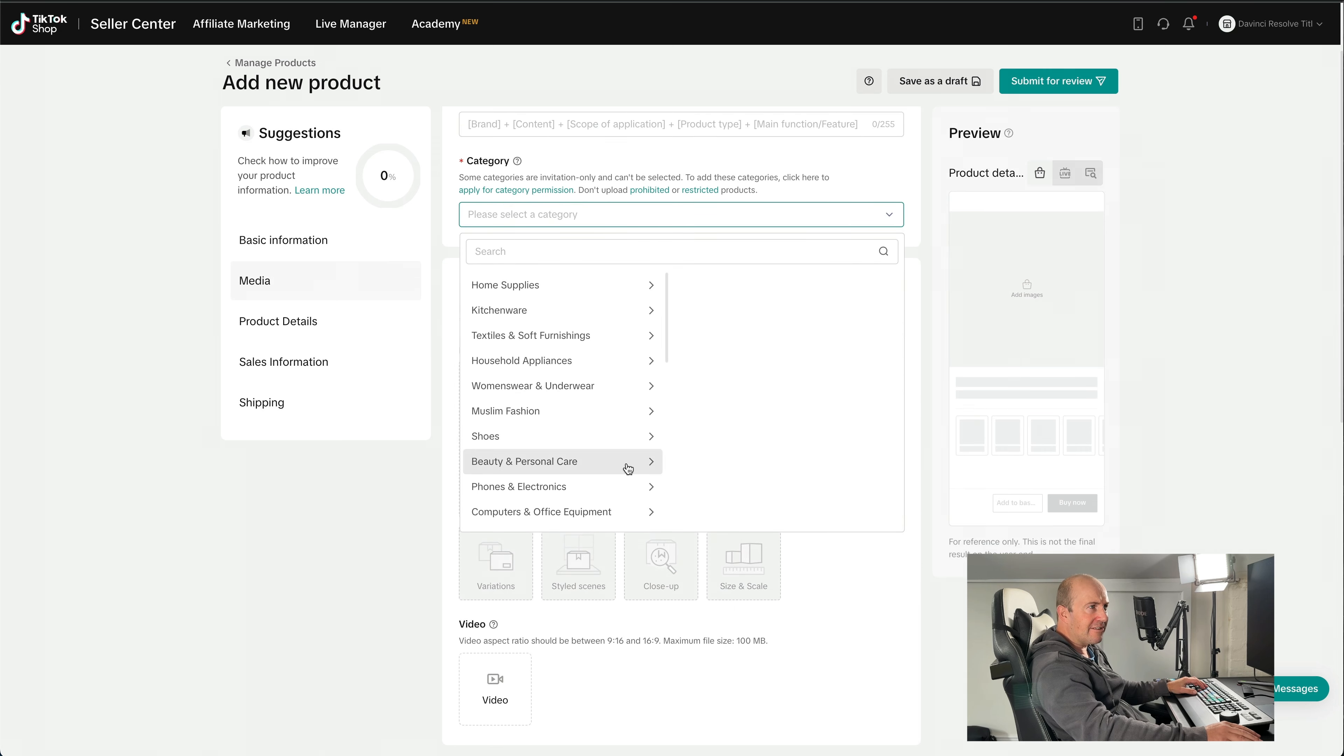
{"action": "mouse_move", "coordinate": [902, 263]}
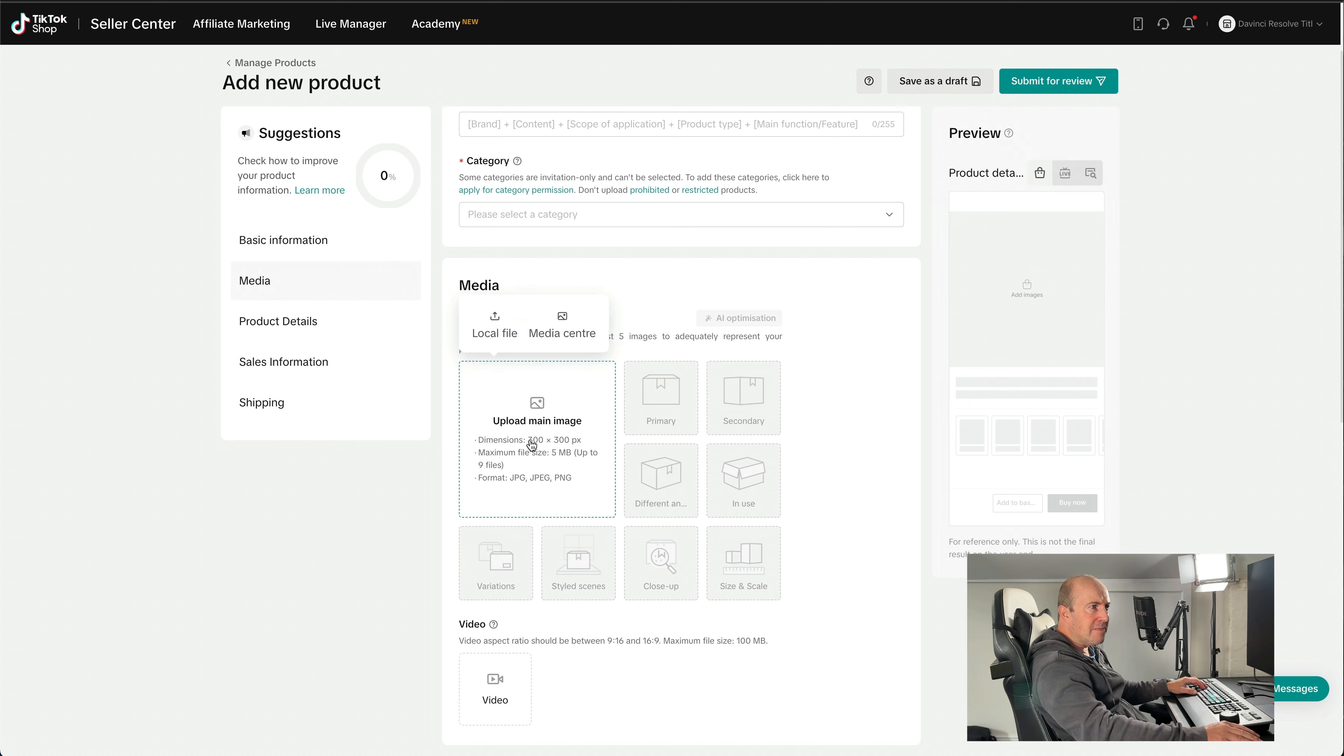
{"action": "mouse_move", "coordinate": [562, 469]}
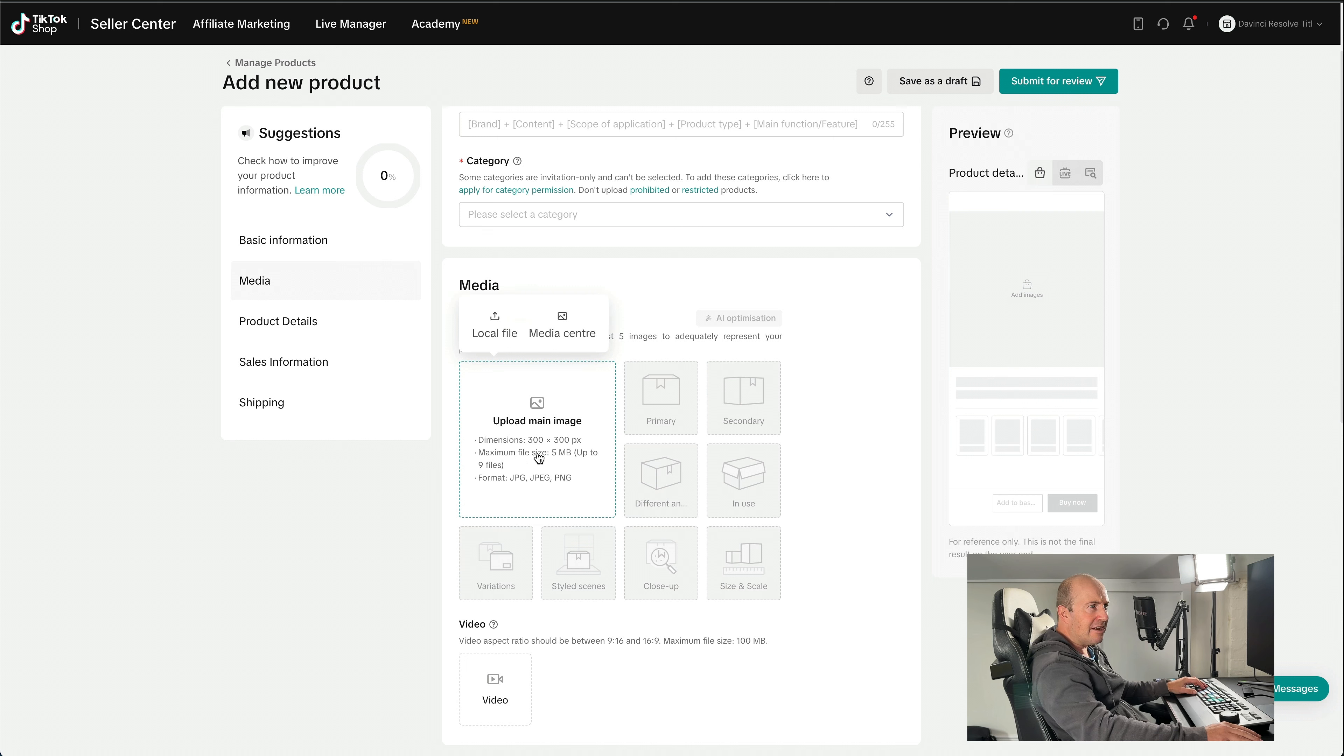
{"action": "mouse_move", "coordinate": [616, 453]}
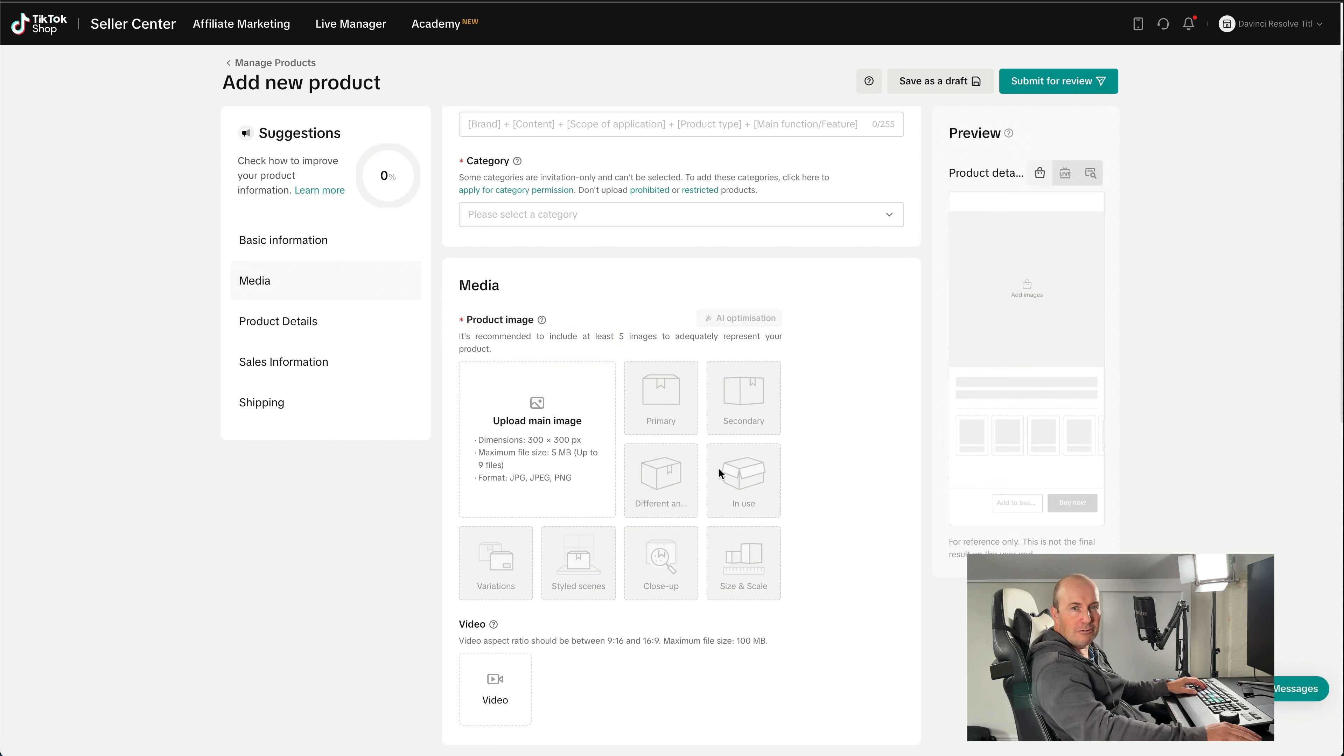
{"action": "scroll", "scroll_direction": "down", "scroll_amount": 3}
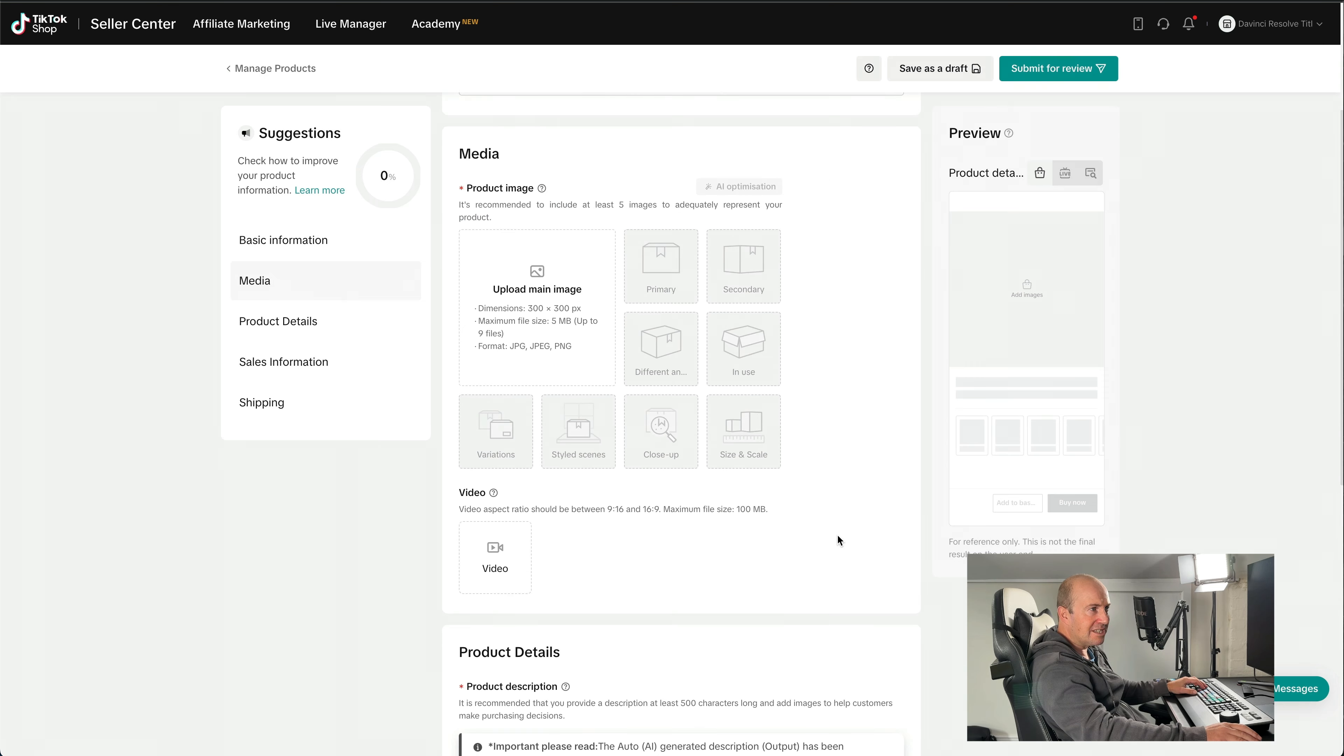
{"action": "left_click", "coordinate": [495, 558]}
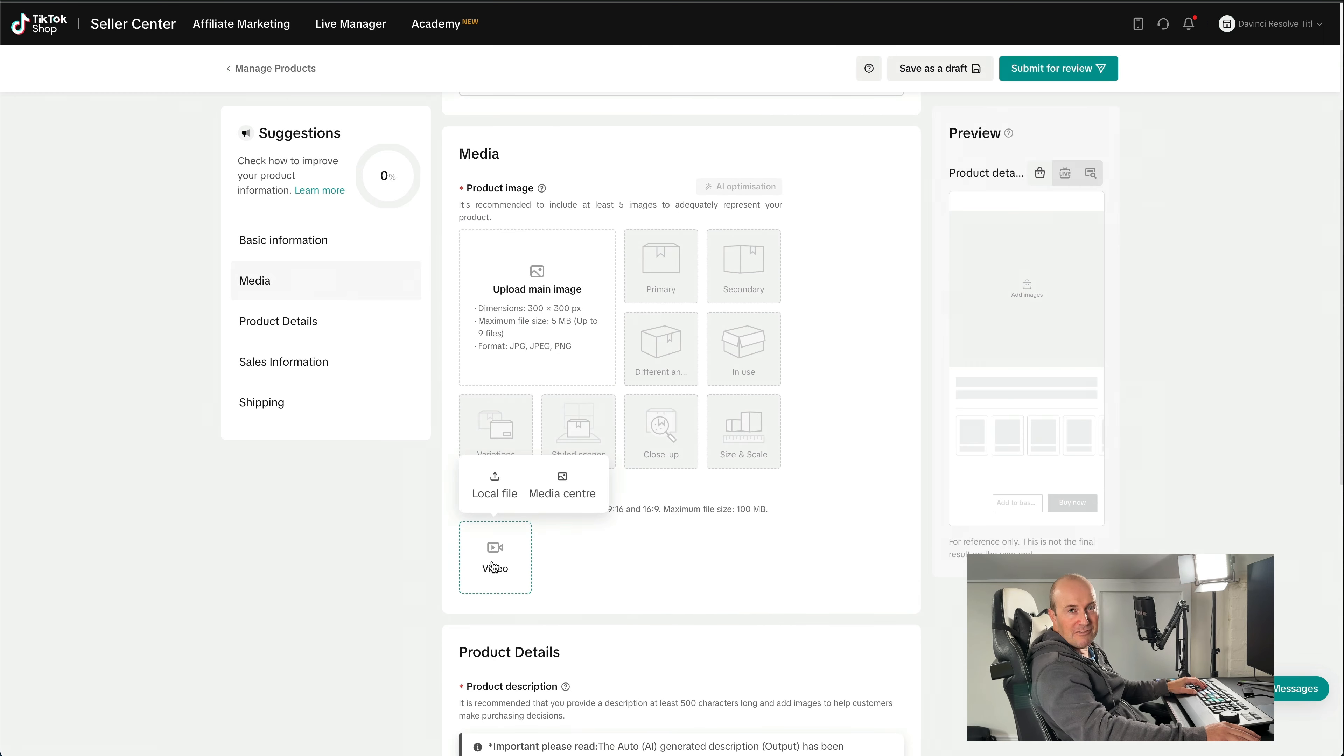
{"action": "mouse_move", "coordinate": [504, 560]}
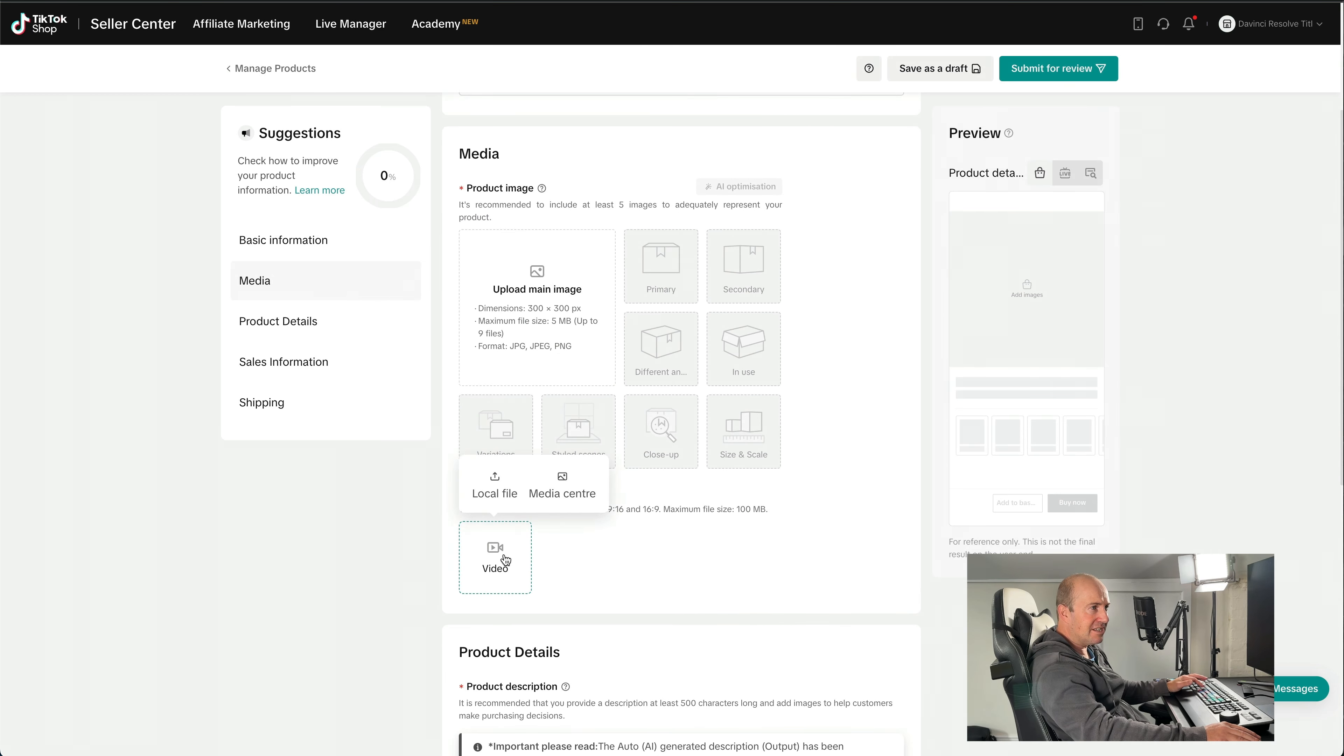
{"action": "scroll", "scroll_direction": "down", "scroll_amount": 3}
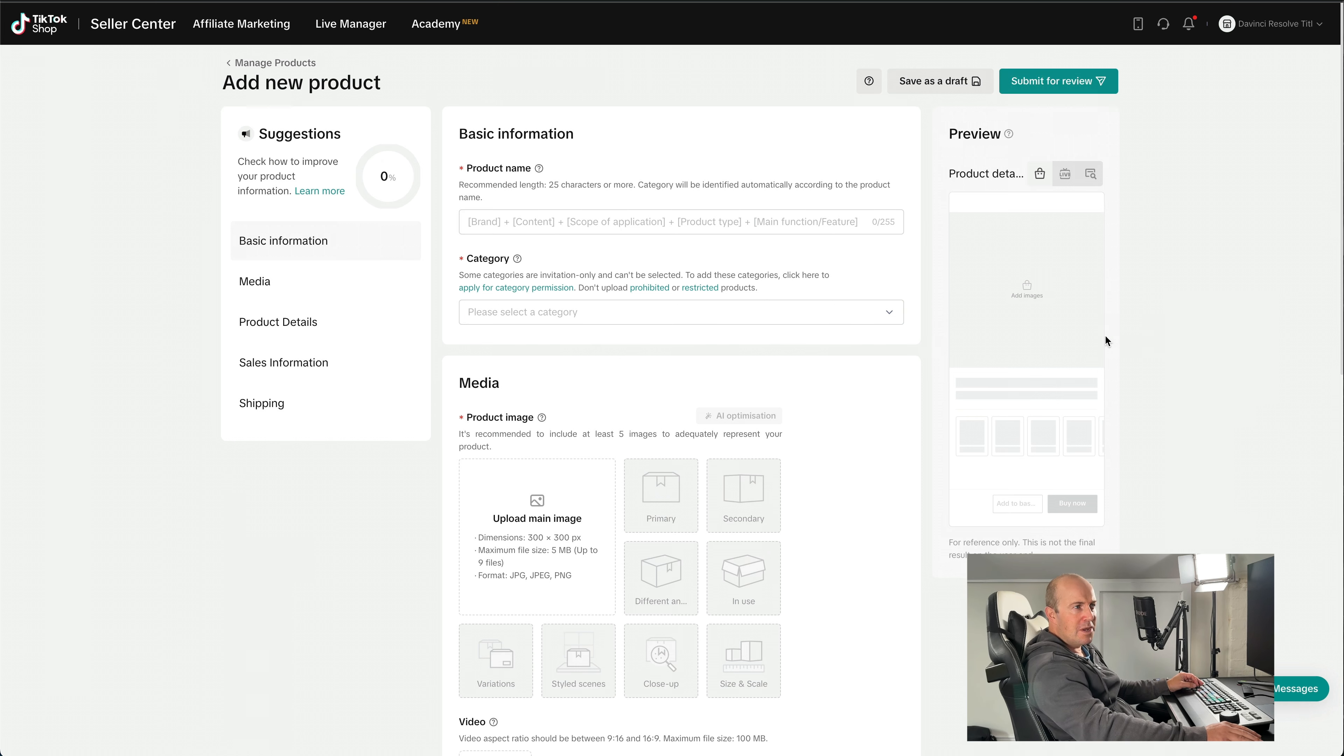
{"action": "mouse_move", "coordinate": [1125, 339]}
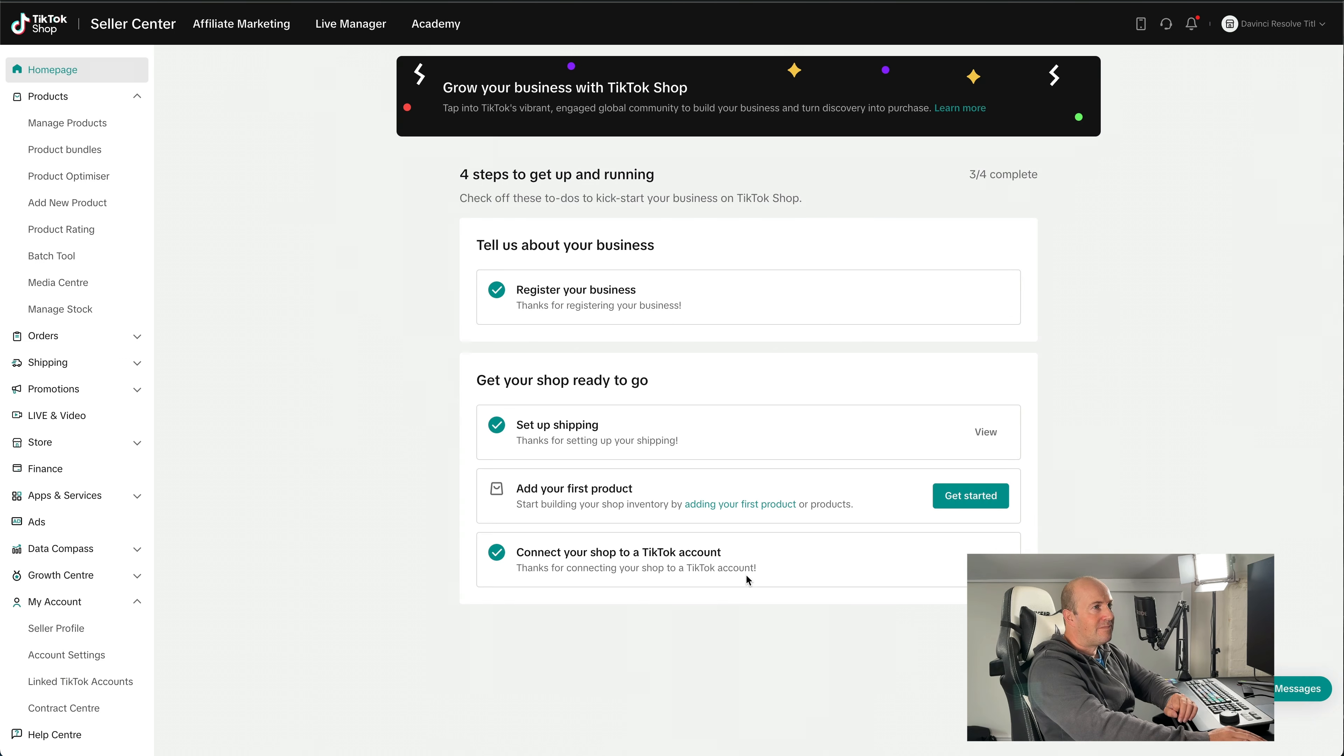
{"action": "mouse_move", "coordinate": [339, 75]}
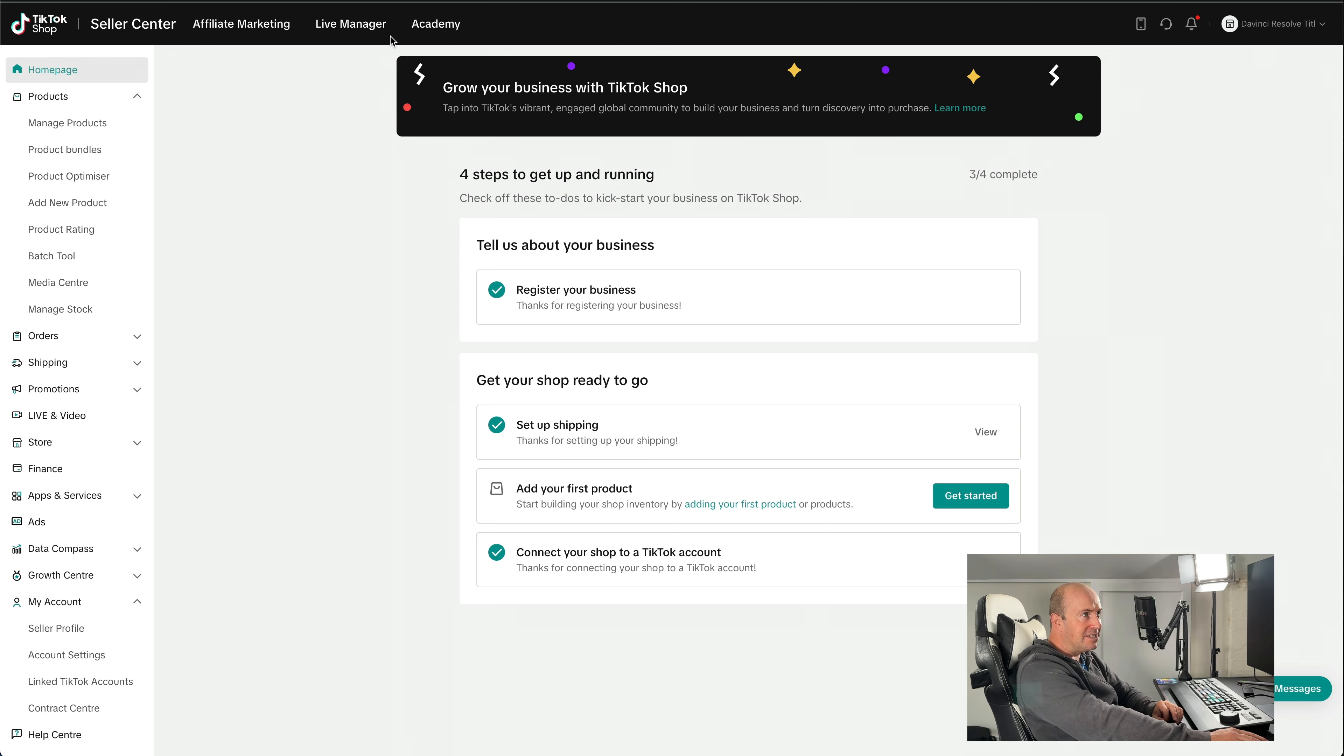
Step: Go to the TikTok Shop Academy learning hub from the top navigation
{"action": "left_click", "coordinate": [435, 23]}
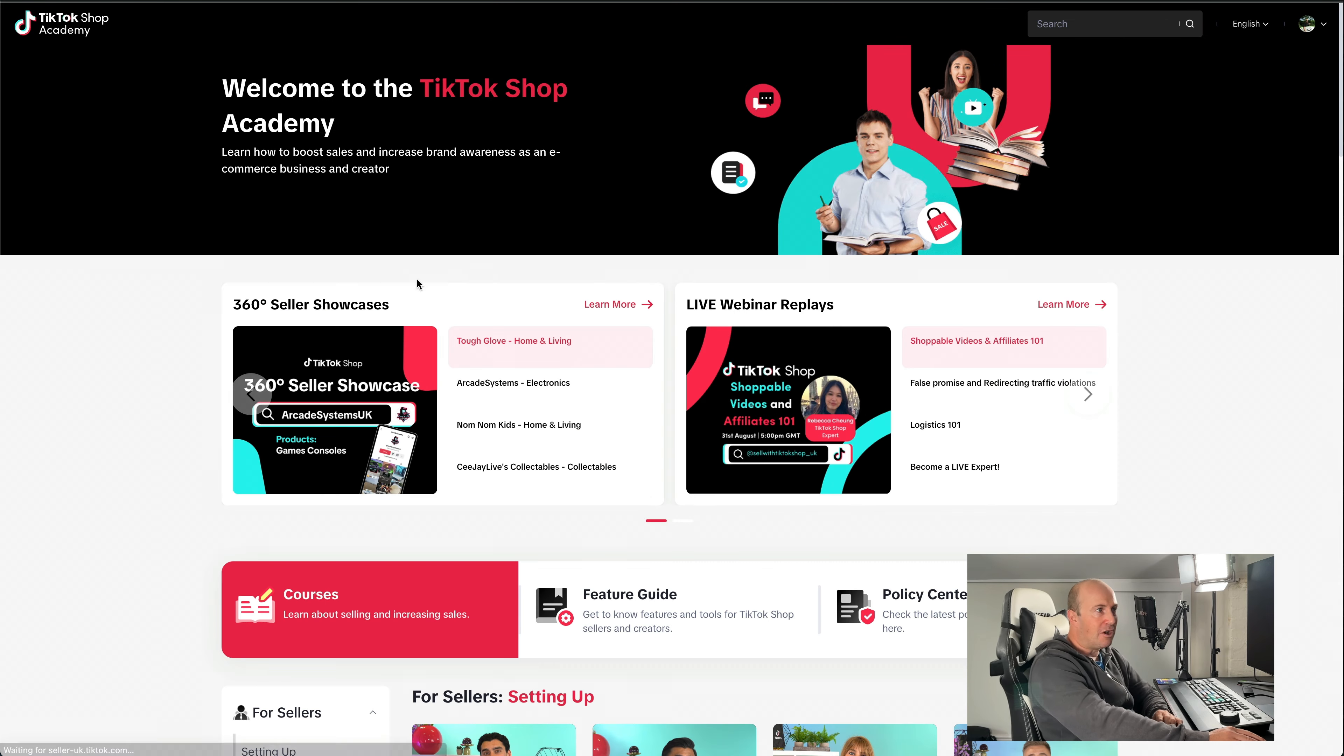